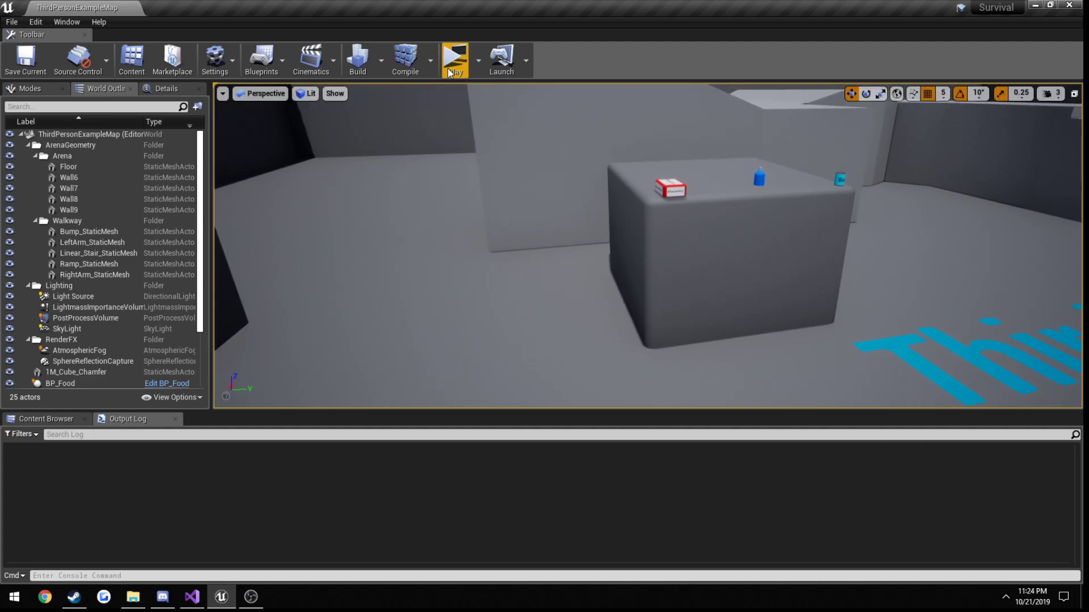
Step: Switch to Visual Studio and open PlayerStatComponent.cpp from Solution Explorer
click(455, 59)
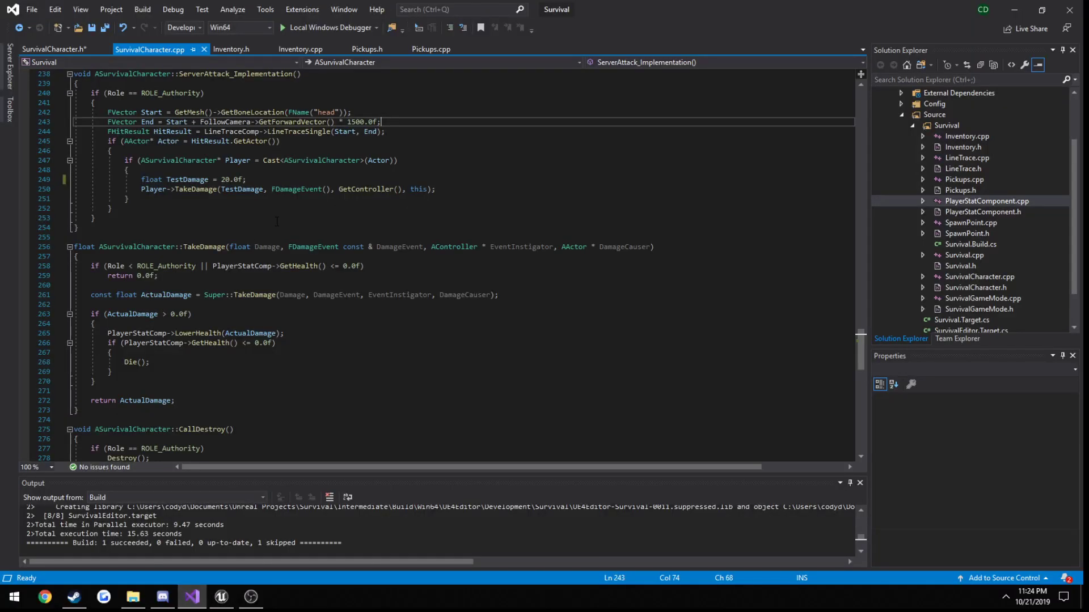
click(984, 201)
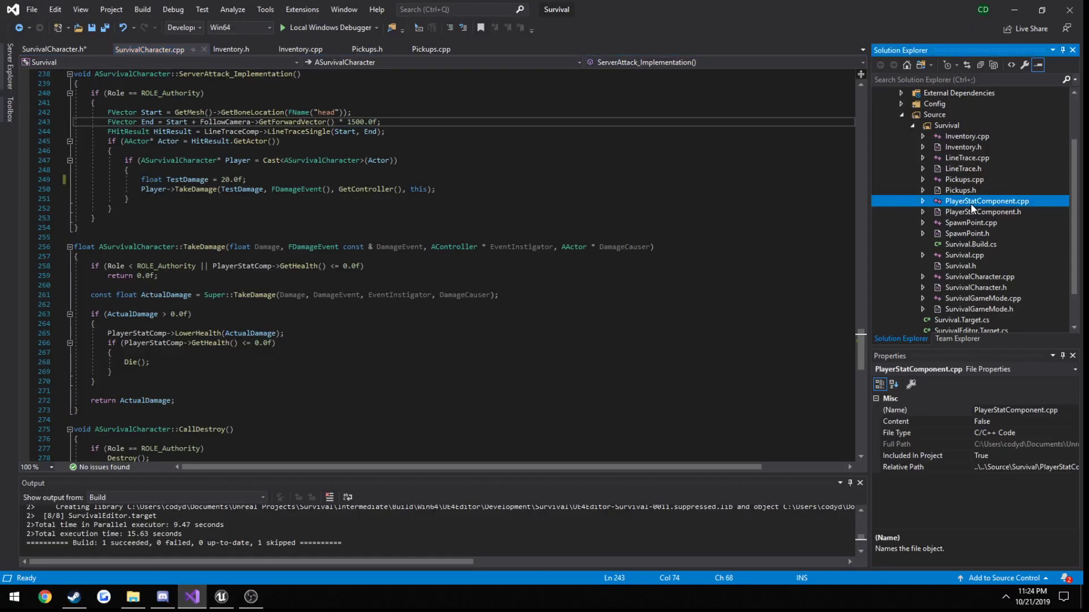
double_click(985, 201)
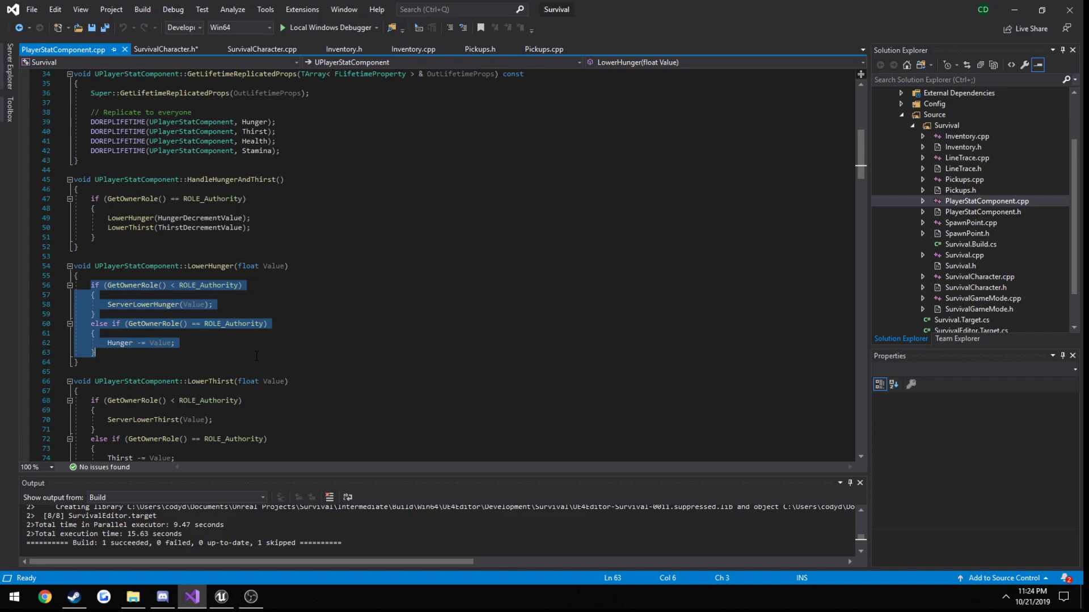
Step: Set starting Hunger and Thirst to 2.0f, rebuild, and return to the Unreal editor
click(176, 342)
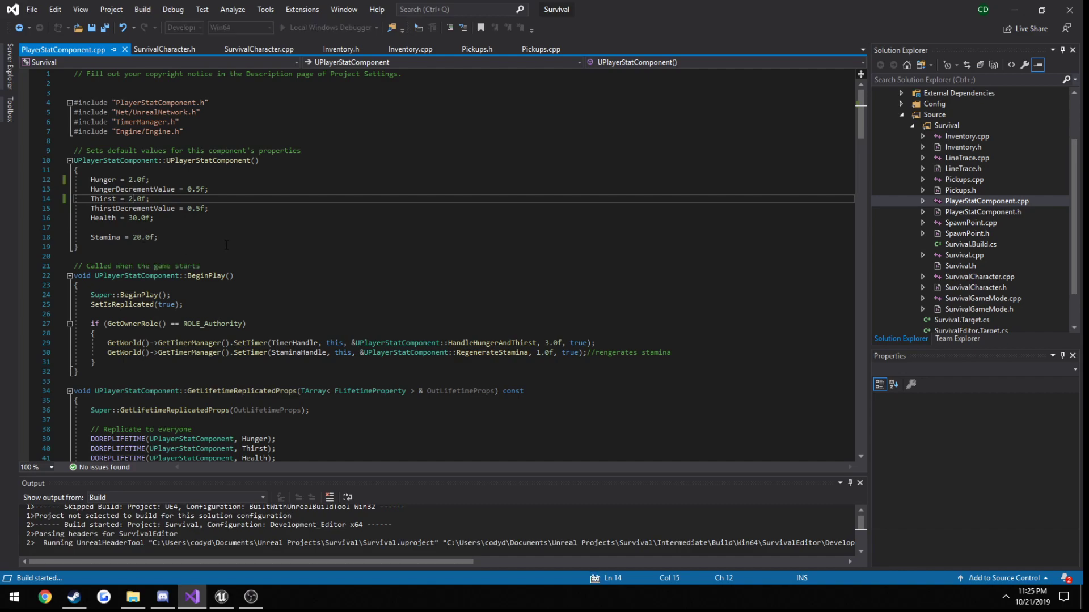
mouse_move(304, 352)
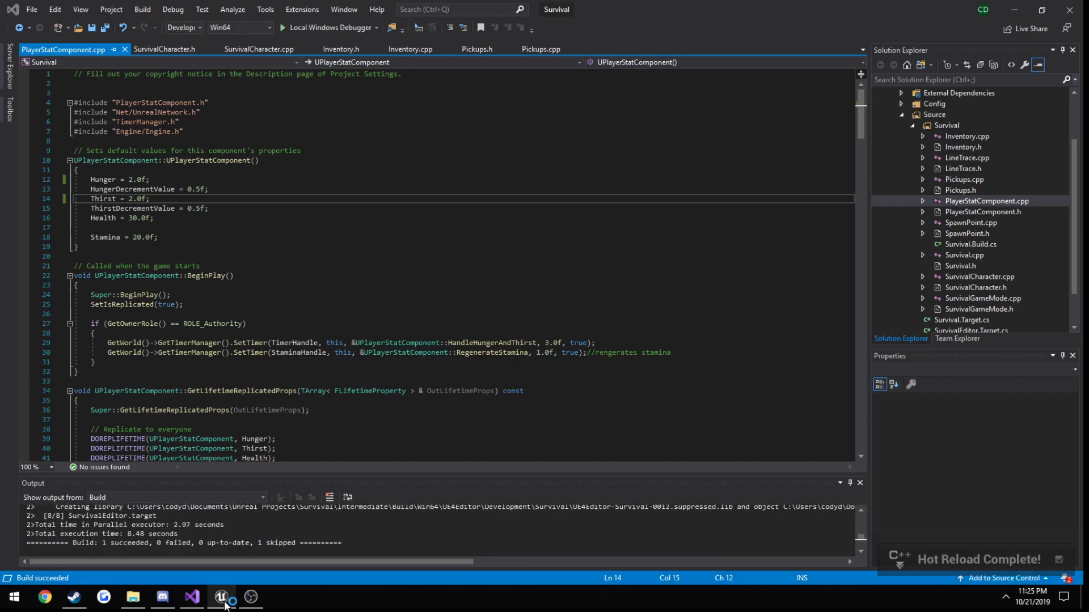
click(221, 600)
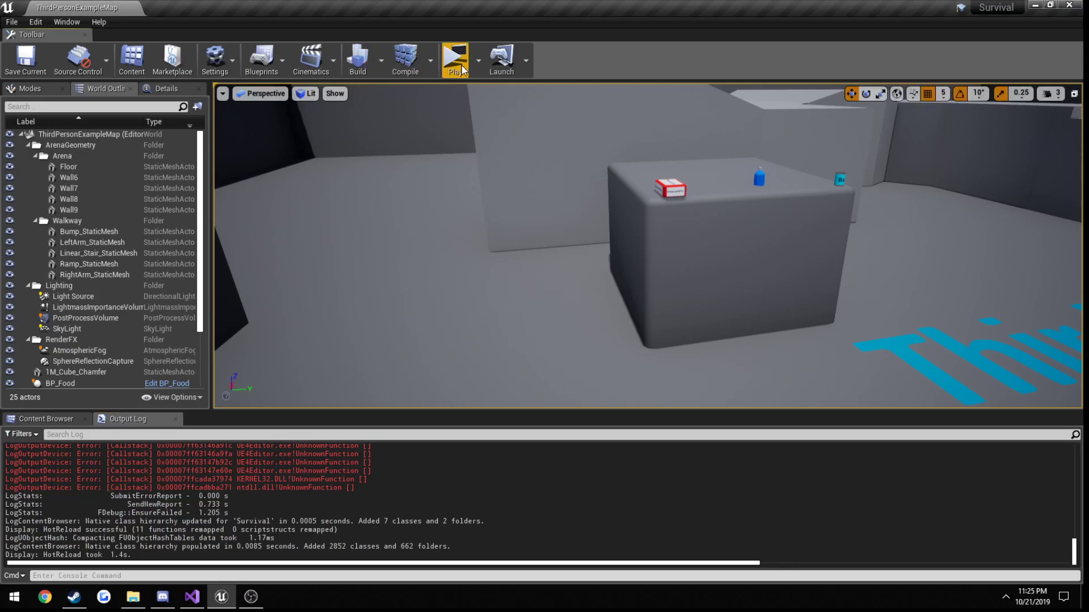
Step: Play the level in Unreal Editor to test the hot-reloaded stat values
click(454, 55)
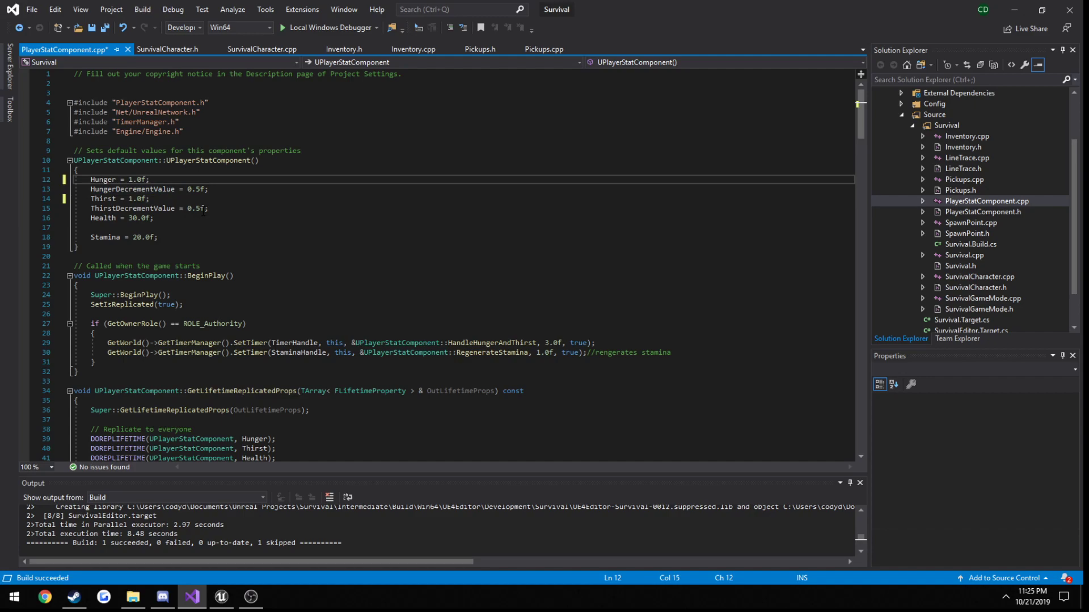
Step: Browse SurvivalCharacter.h and PlayerStatComponent.cpp, then view TakeDamage in SurvivalCharacter.cpp
scroll(down, 3)
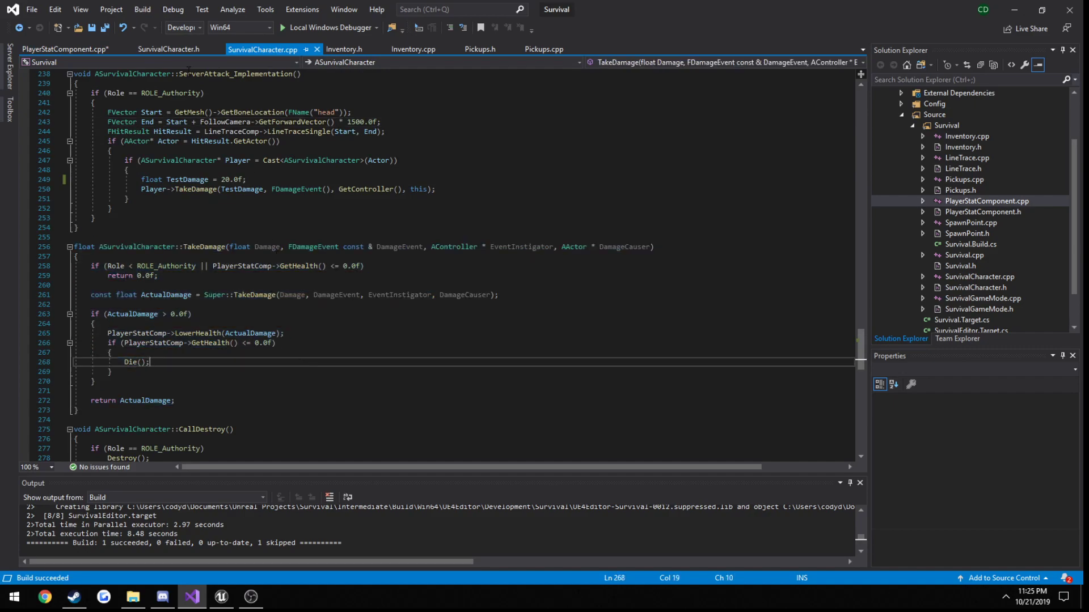
click(168, 48)
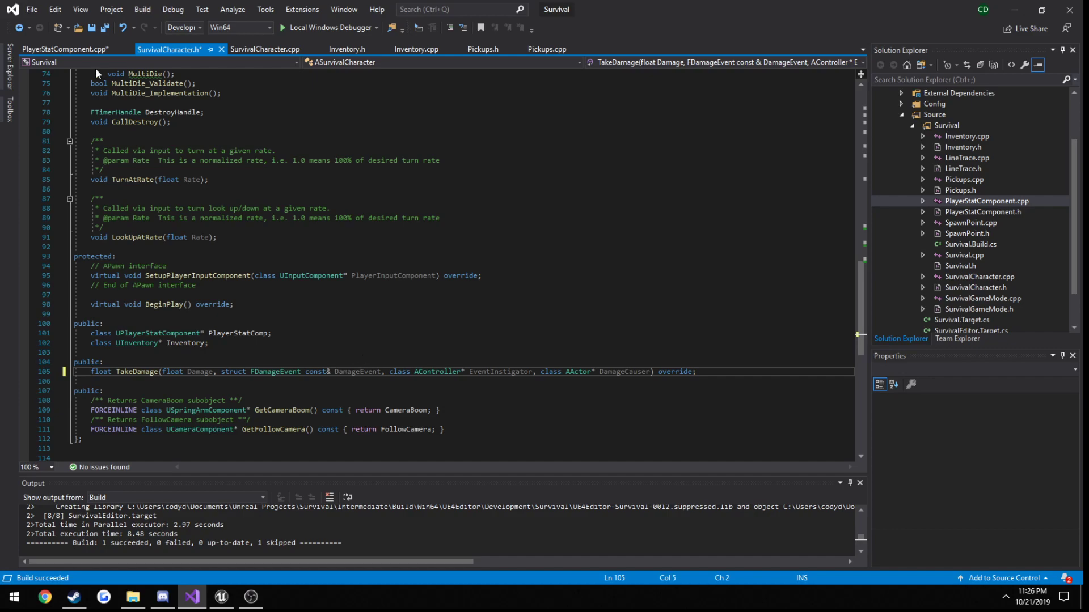
click(66, 49)
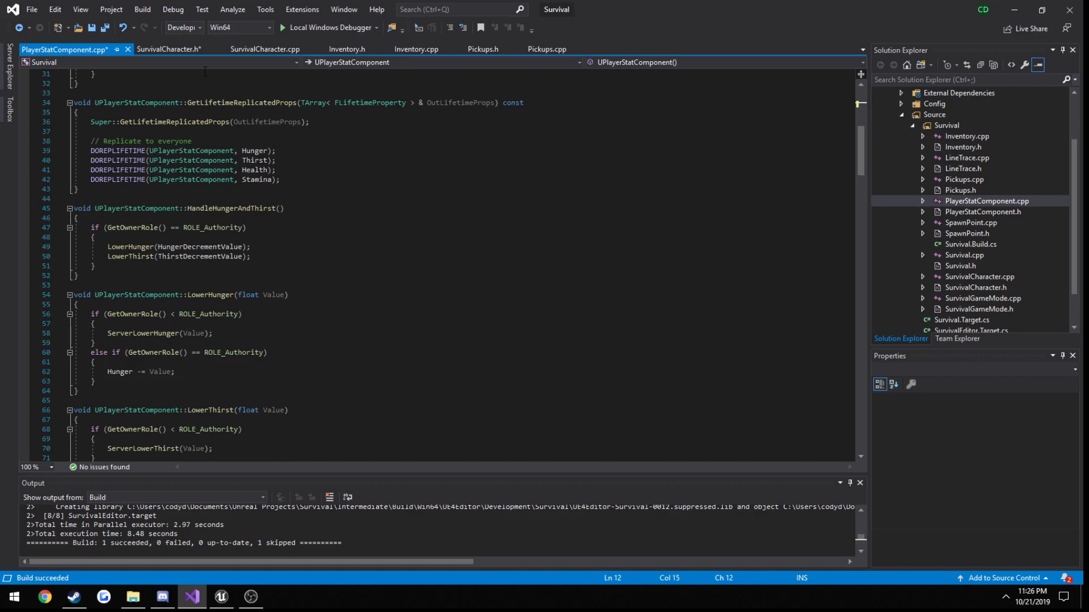
click(265, 48)
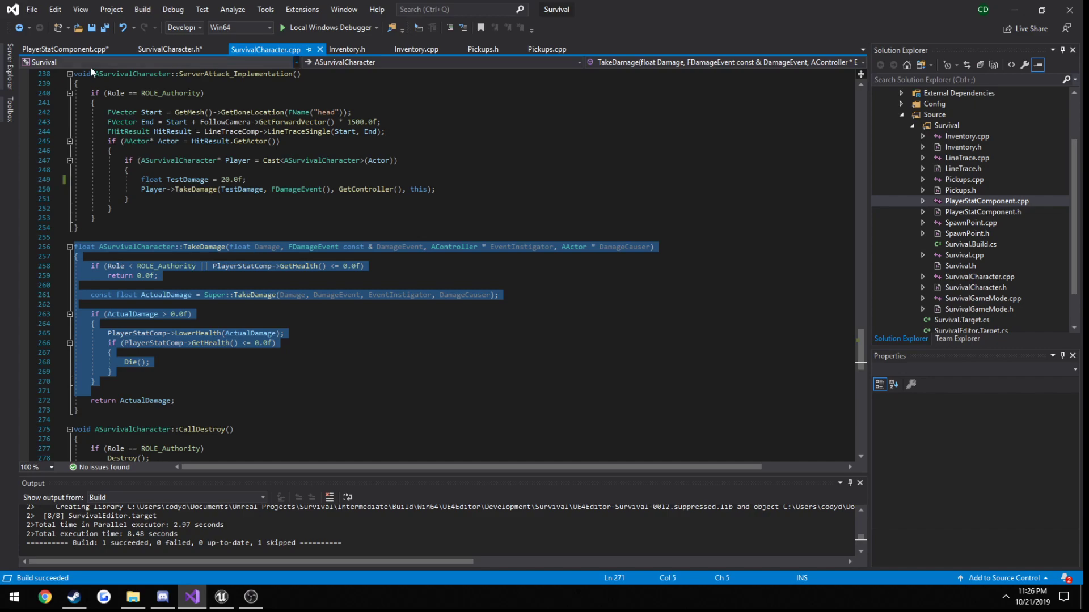
Step: Add blank lines after 'Hunger -= Value;' in LowerHunger and launch Calculator
click(64, 49)
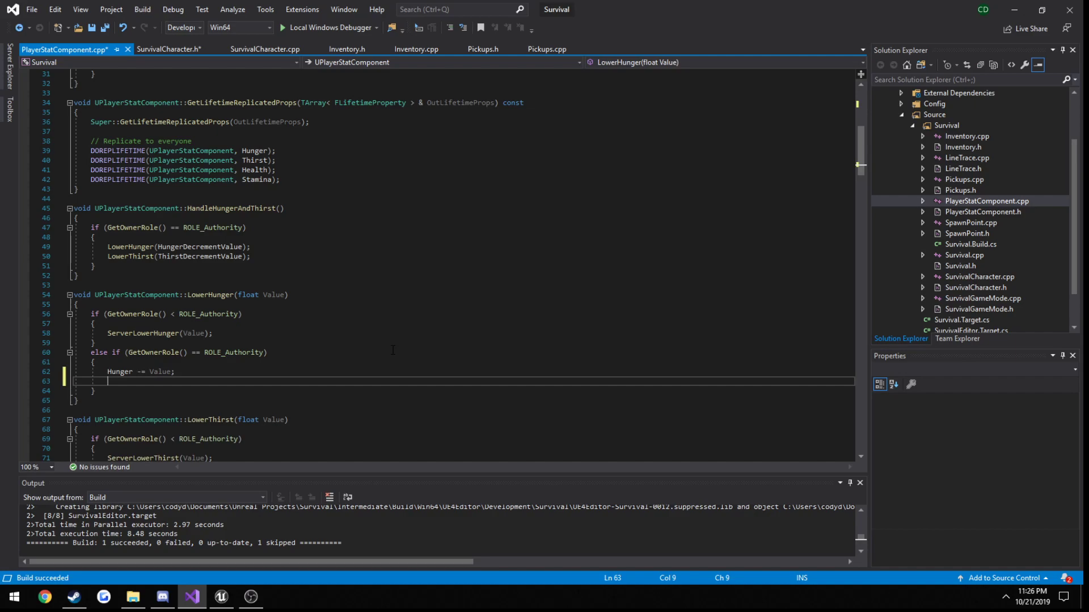
key(enter)
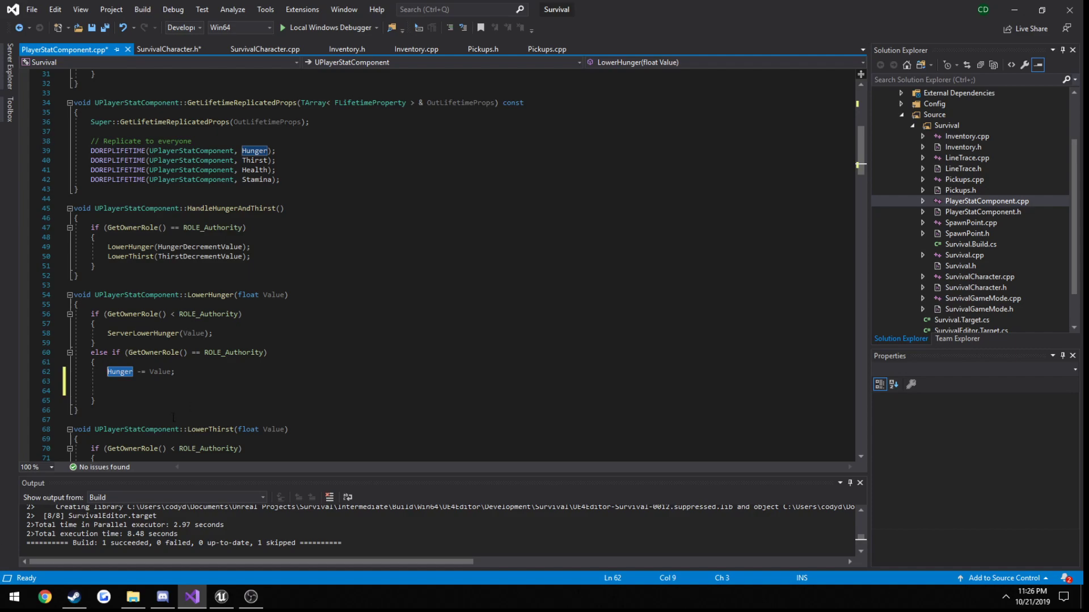
click(280, 597)
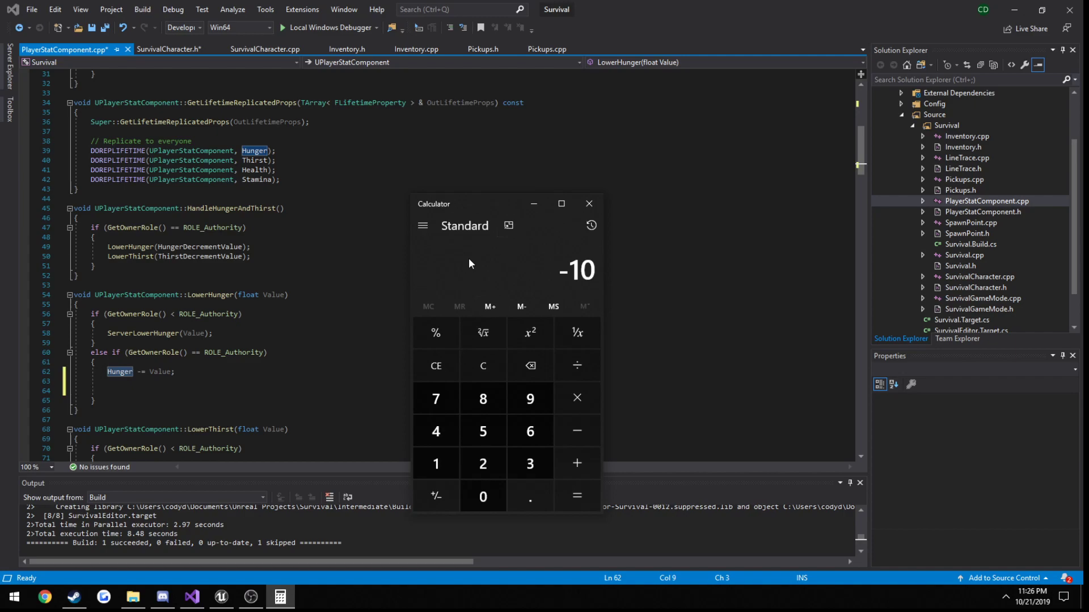
Step: Compute -10 minus 1 to get -11, then close Calculator
click(436, 463)
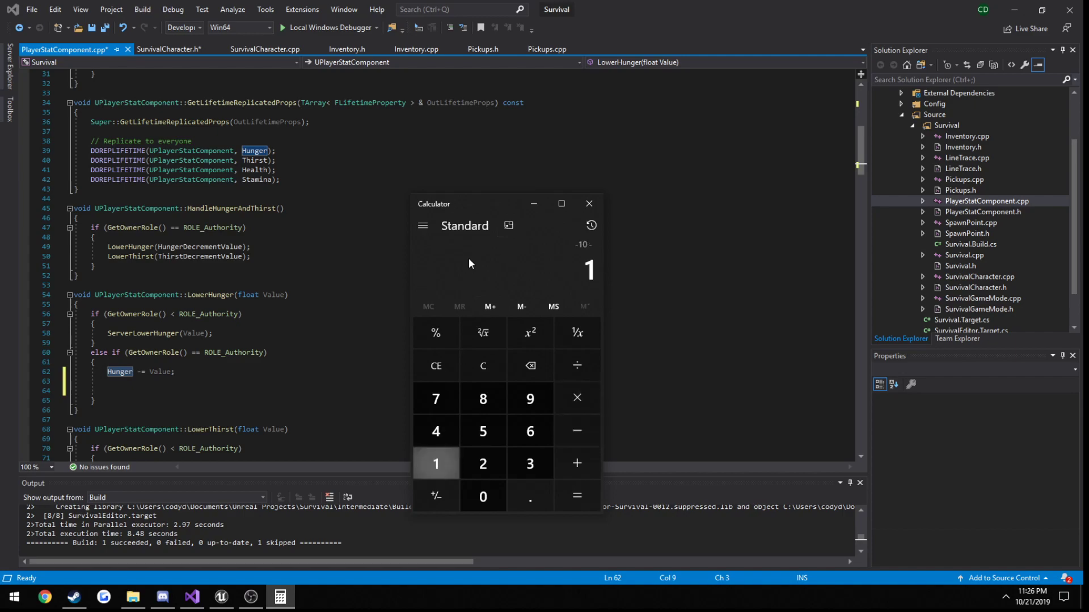
click(435, 463)
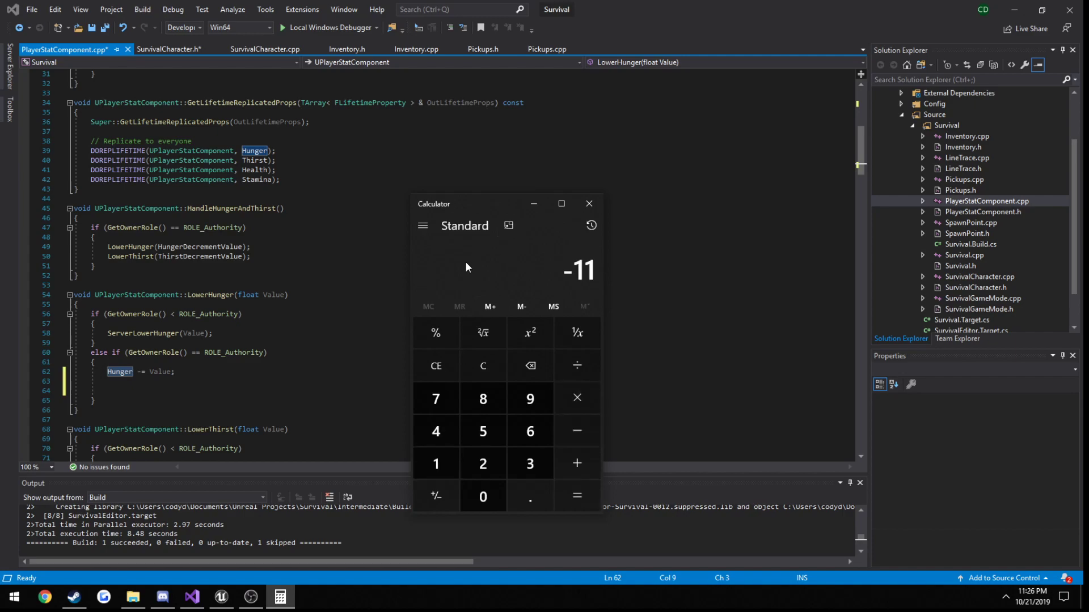
mouse_move(601, 193)
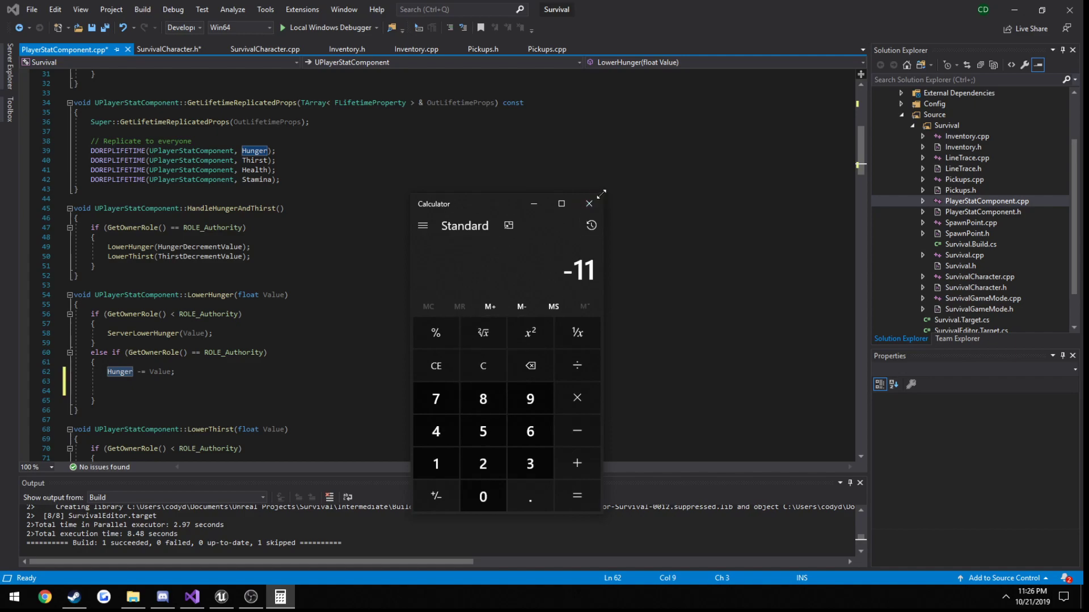
click(588, 203)
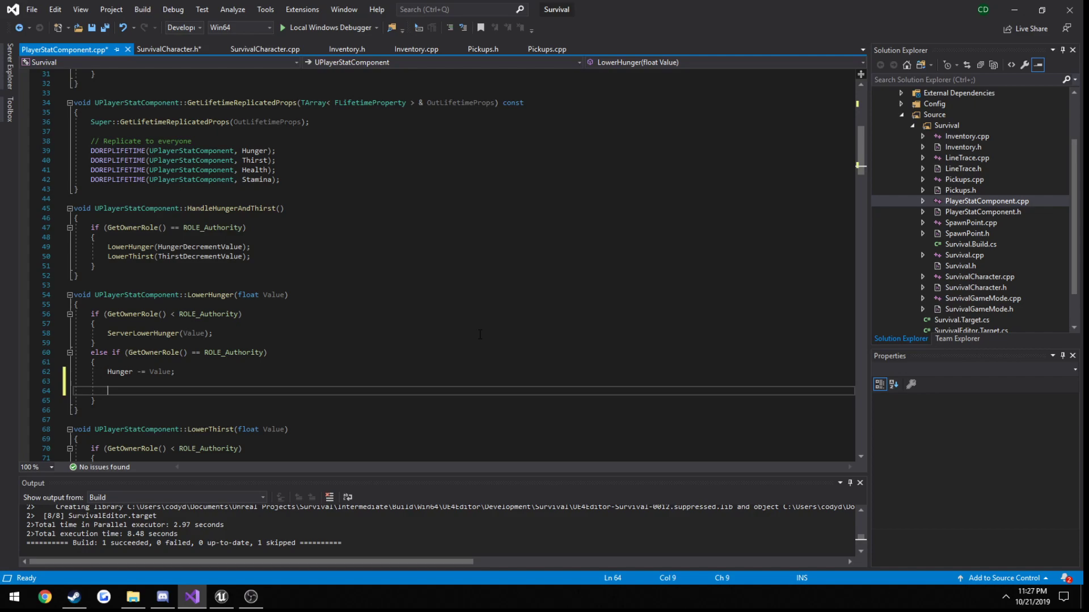
Step: Start an '#inc' include line and an empty 'if ()' below the Hunger subtraction
text(if (G)
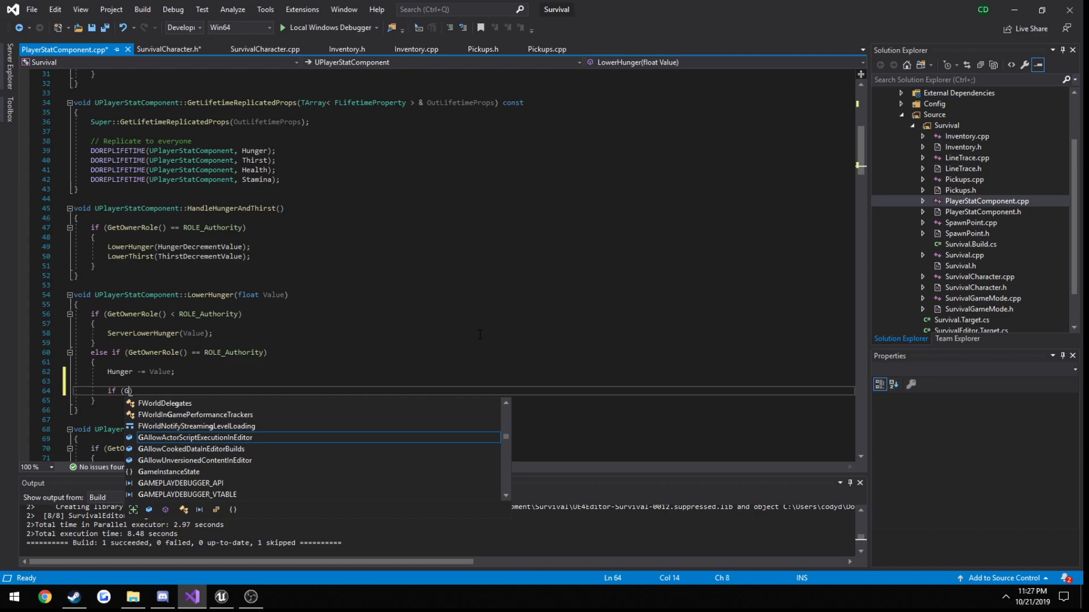
text(ASurvival)
text(#inc)
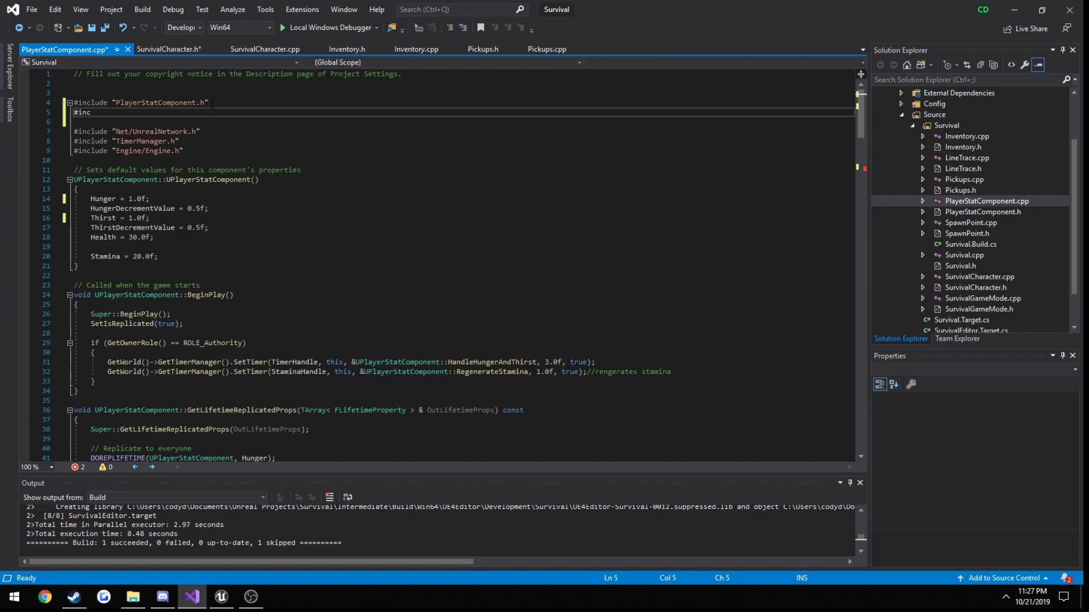
text(ASurv)
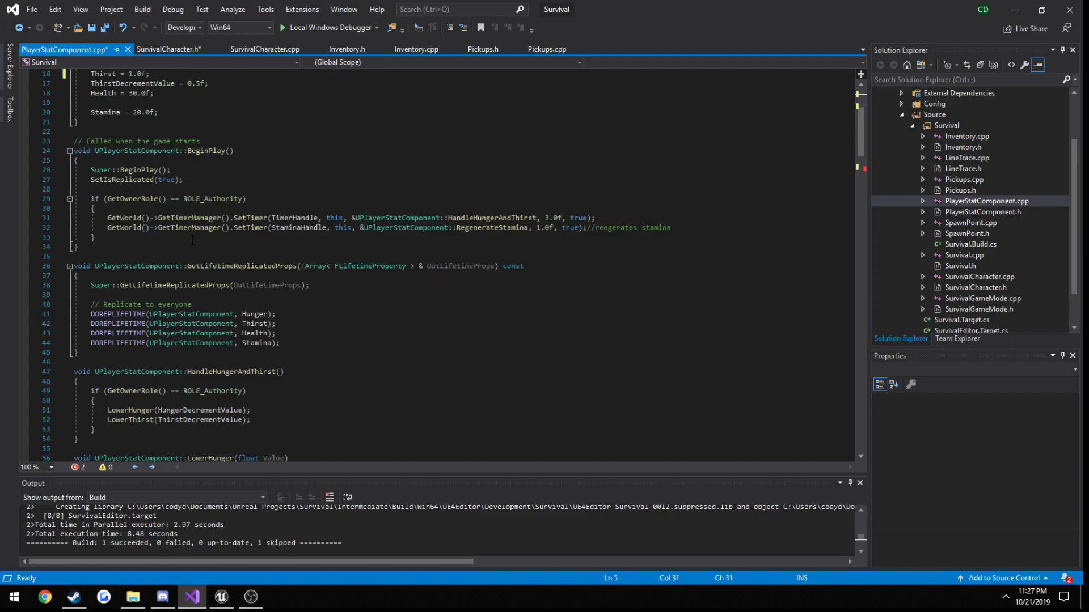
text(if ())
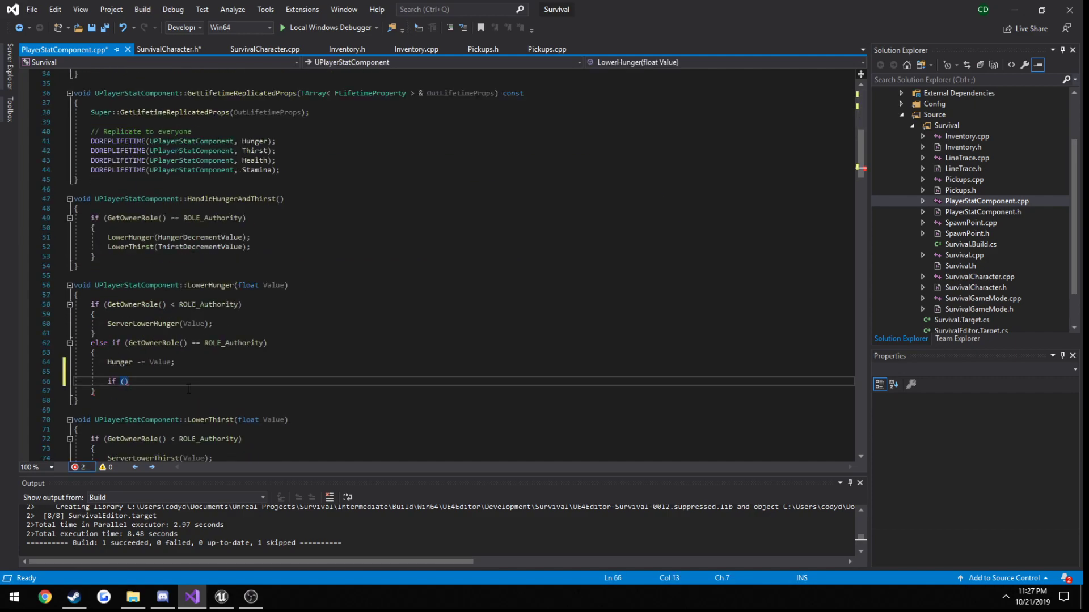
Step: Write 'if (ASurvivalCharacter* Character = Cast<ASurvivalCharacter>(GetOwner()))' with an empty body
text(ASurvivalCharac)
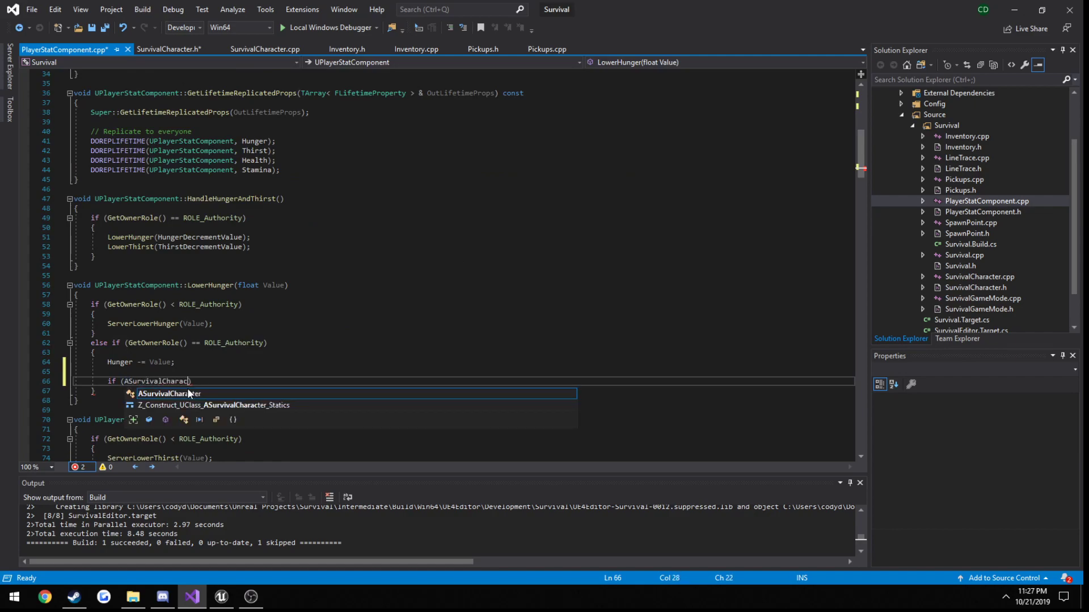
text(* Character = Cast)
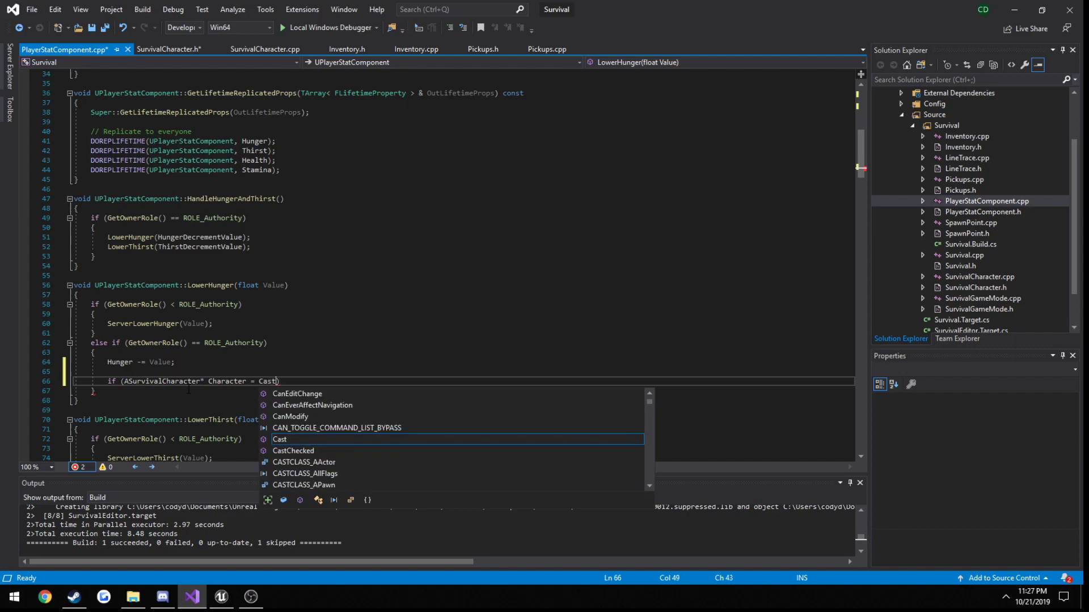
text(<ASurvivalCharacter>)
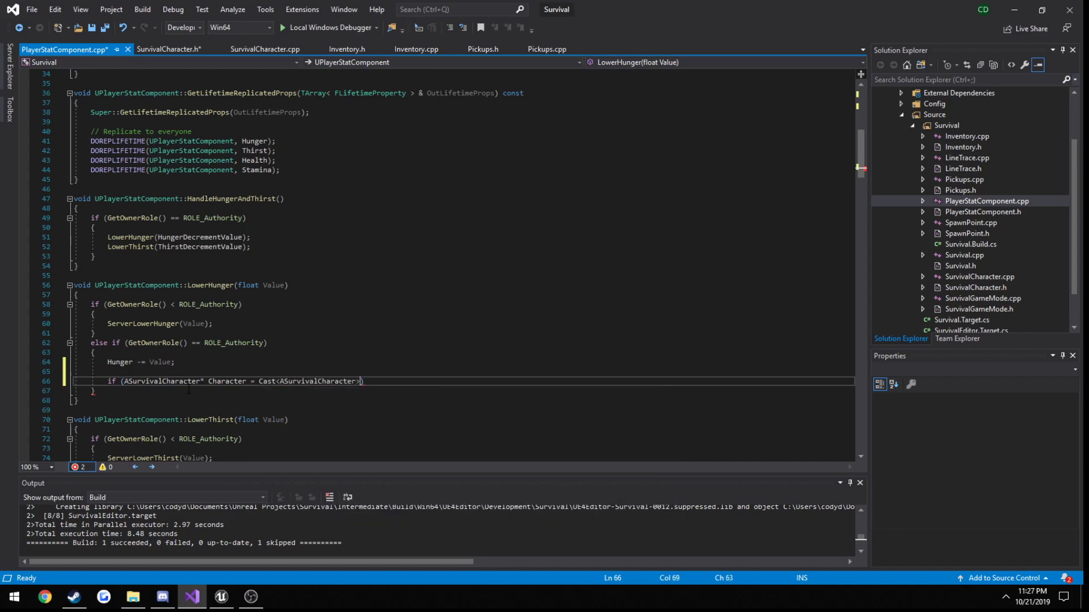
text(GetOwner()
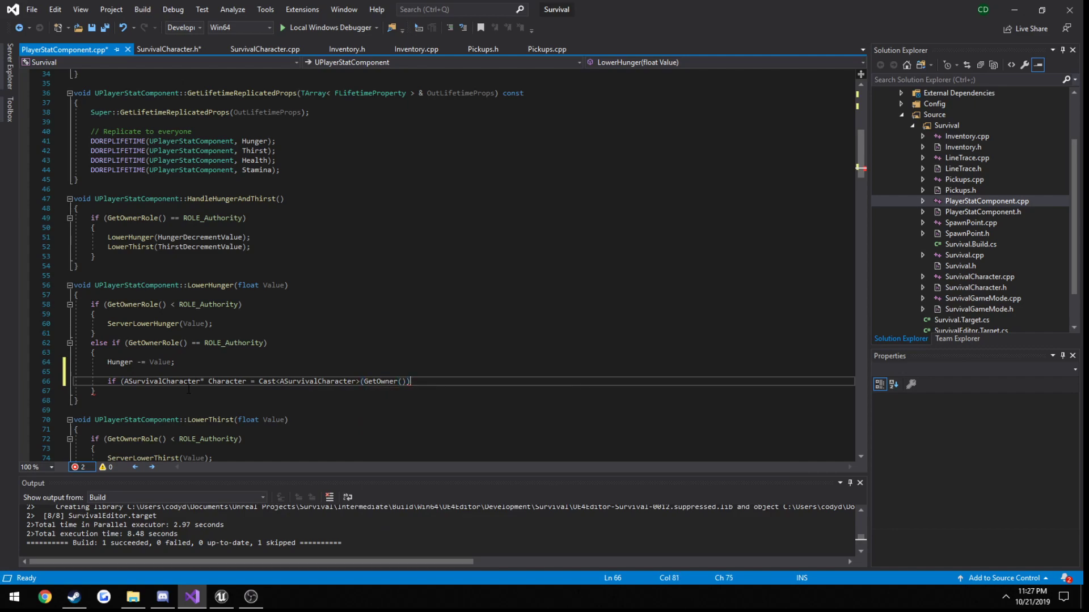
key(enter)
text({)
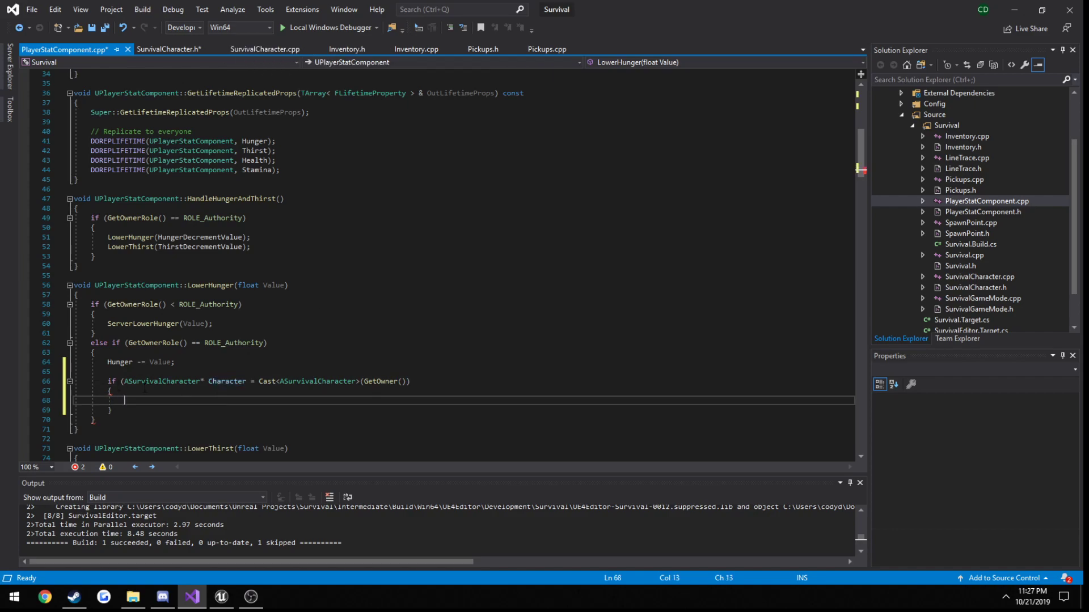
mouse_move(124, 401)
text())
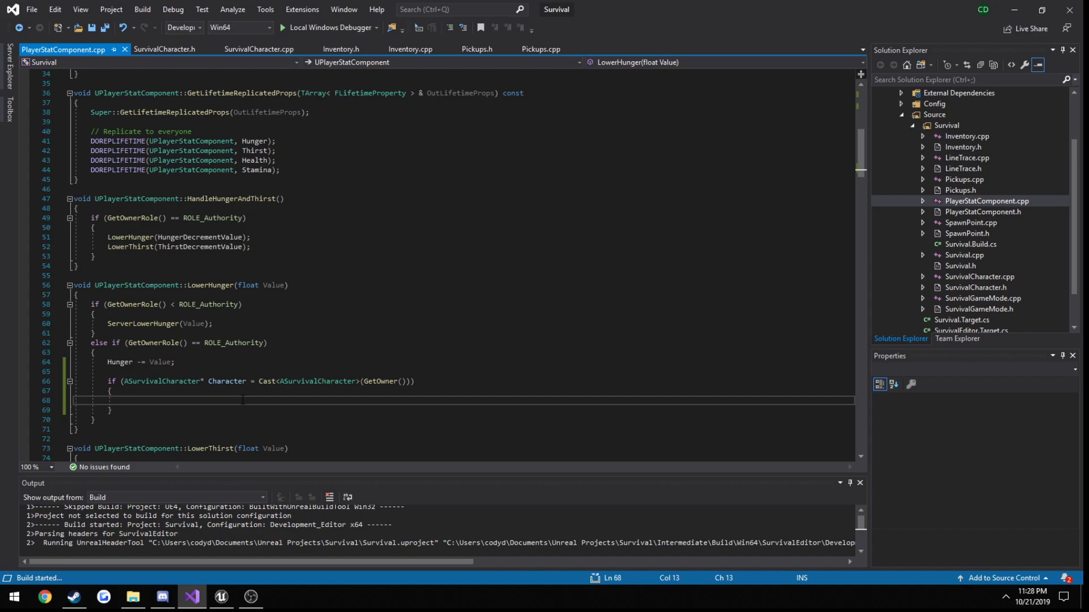
Step: Add 'Character->TakeDamage(Hunger *= -1, );' inside the cast block
key(enter)
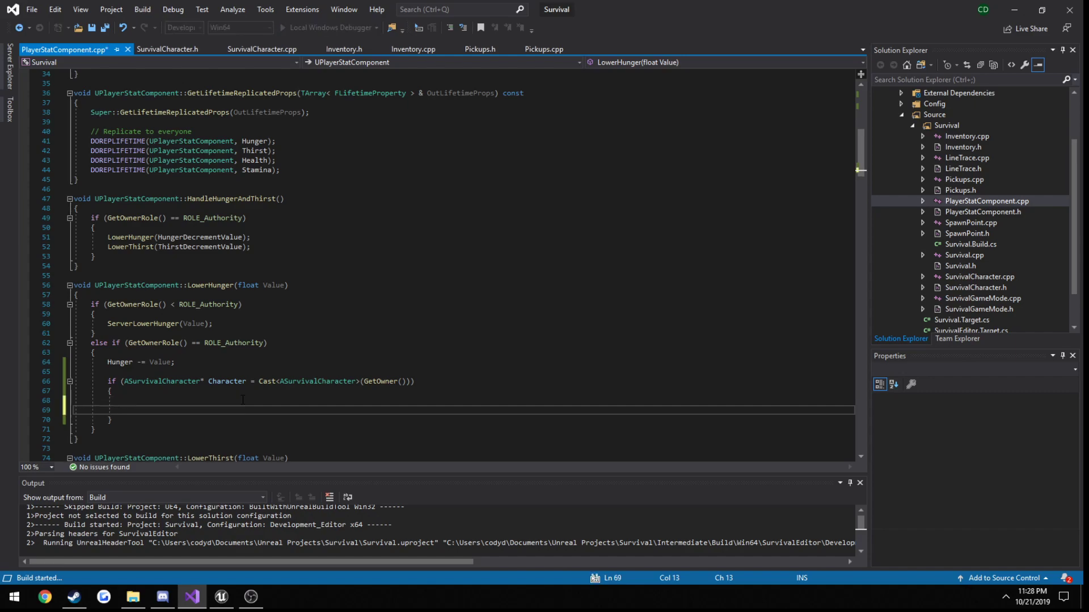
text(Character-)
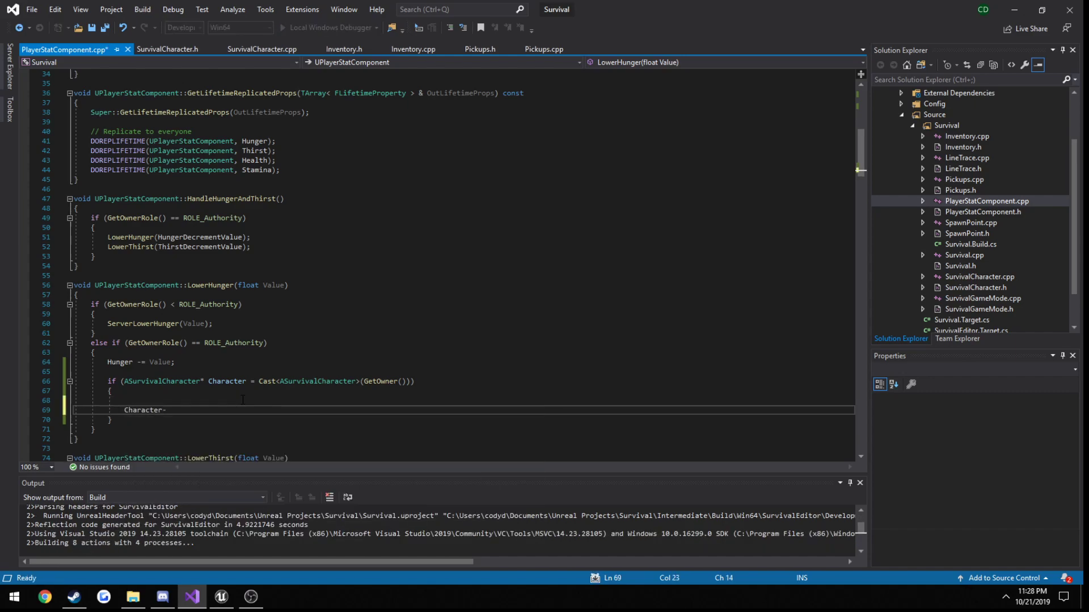
text(->TakeDamage()
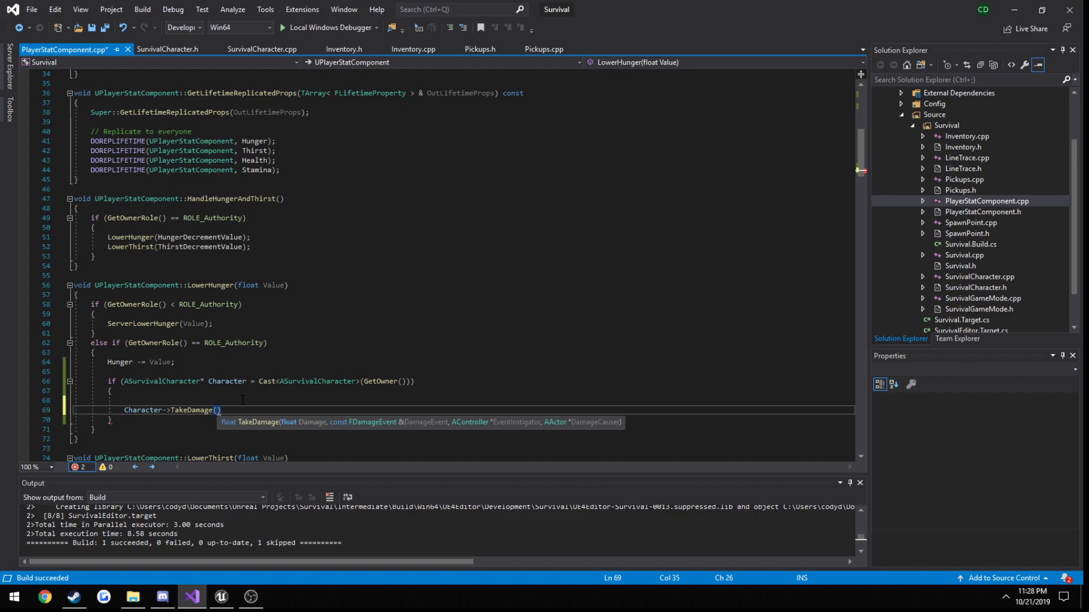
text(;)
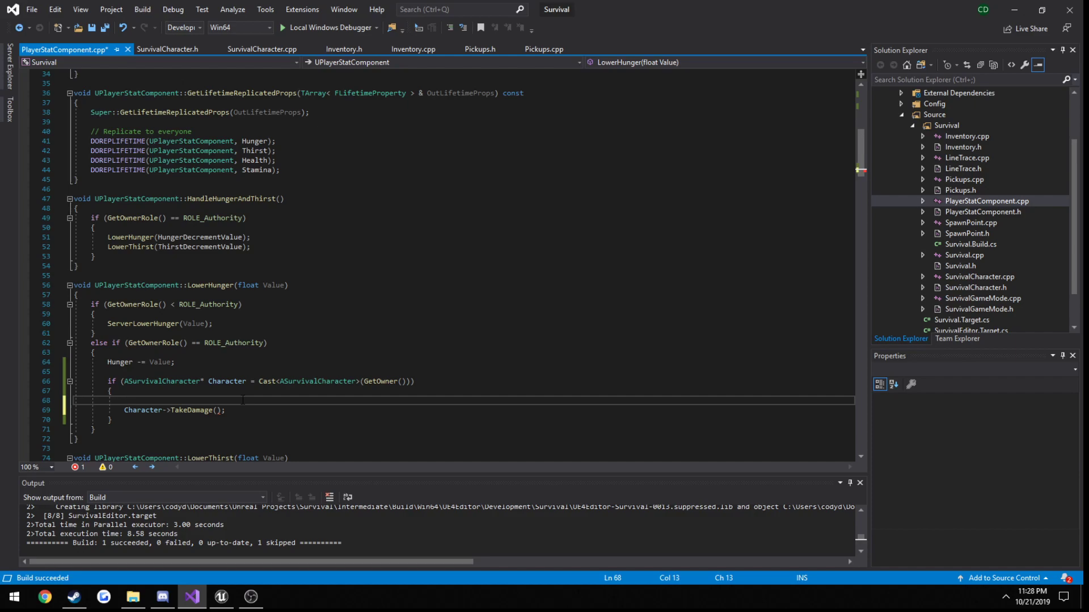
click(215, 411)
text(Hunger *)
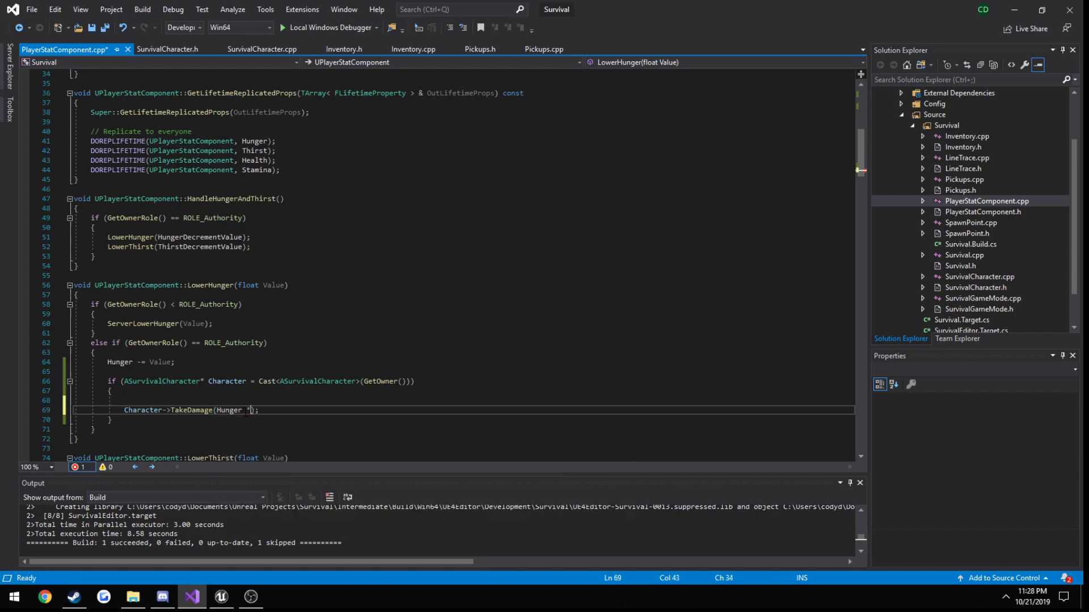
text(= -1,)
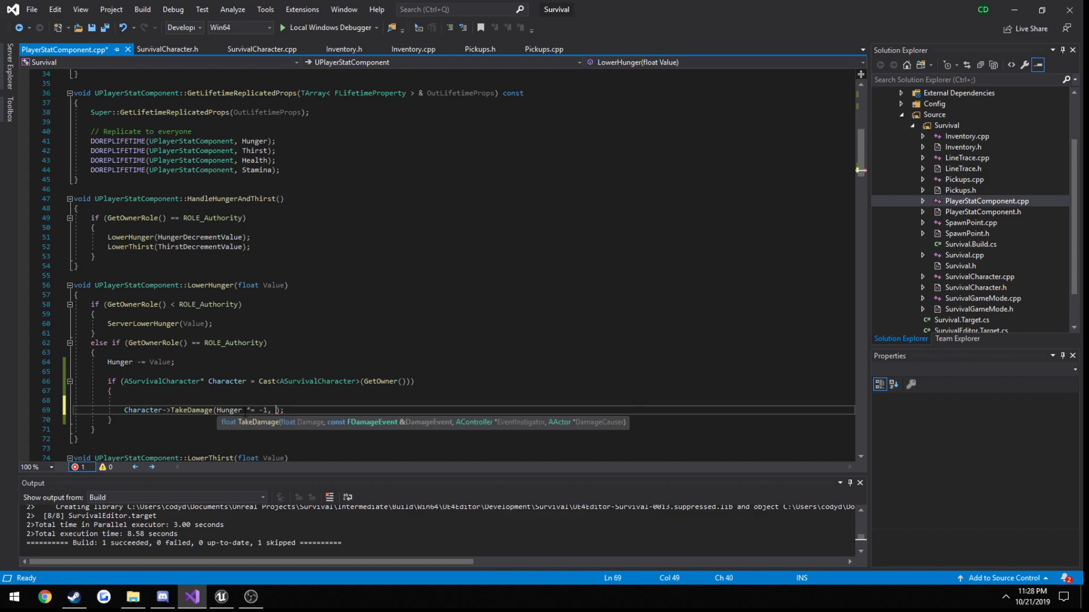
Step: Wrap the damage block in an 'if (Hunger < 0)' check
text(if)
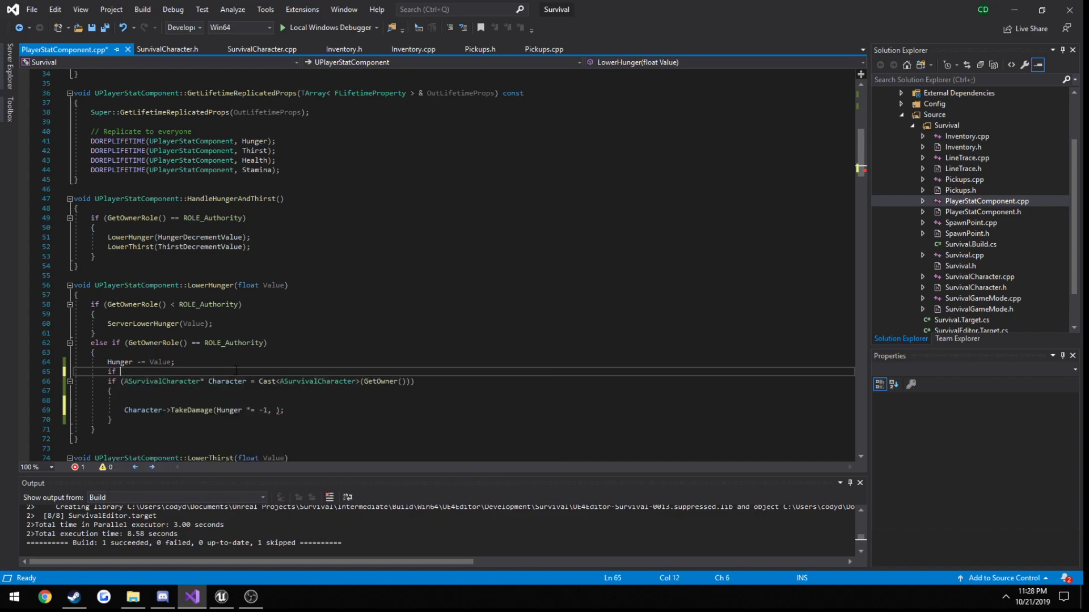
text((Hunger < 0))
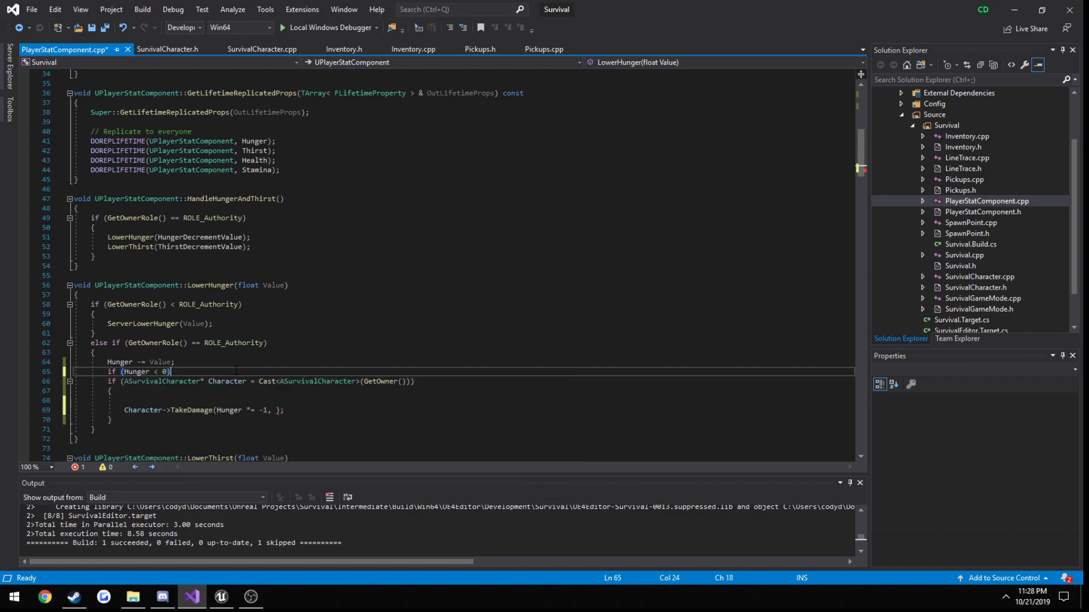
key(enter)
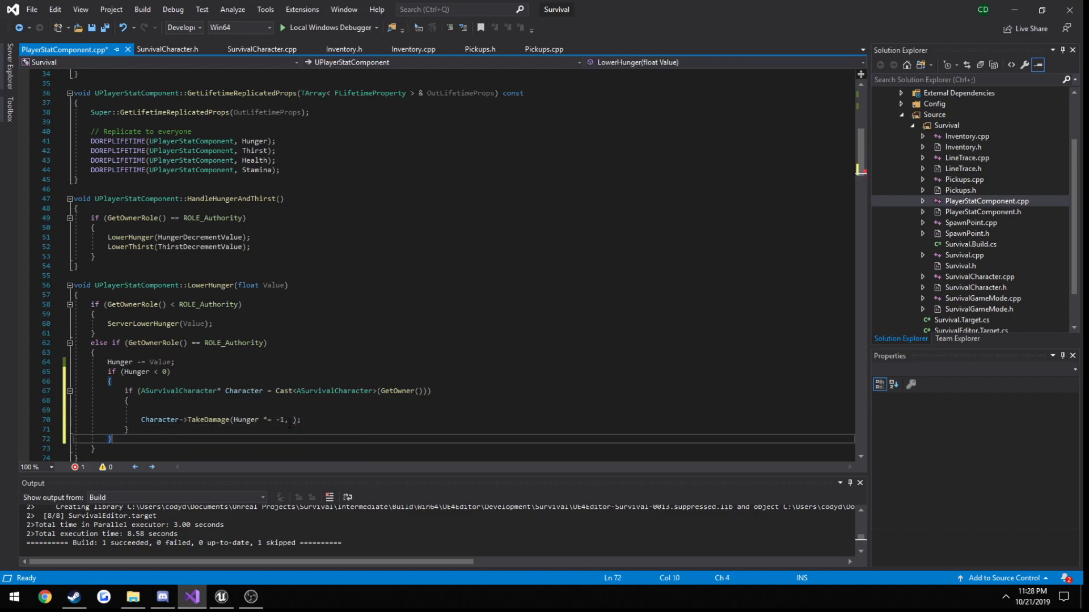
Step: Pass FDamageEvent(), Character->GetController() and Character as the remaining TakeDamage arguments
click(287, 420)
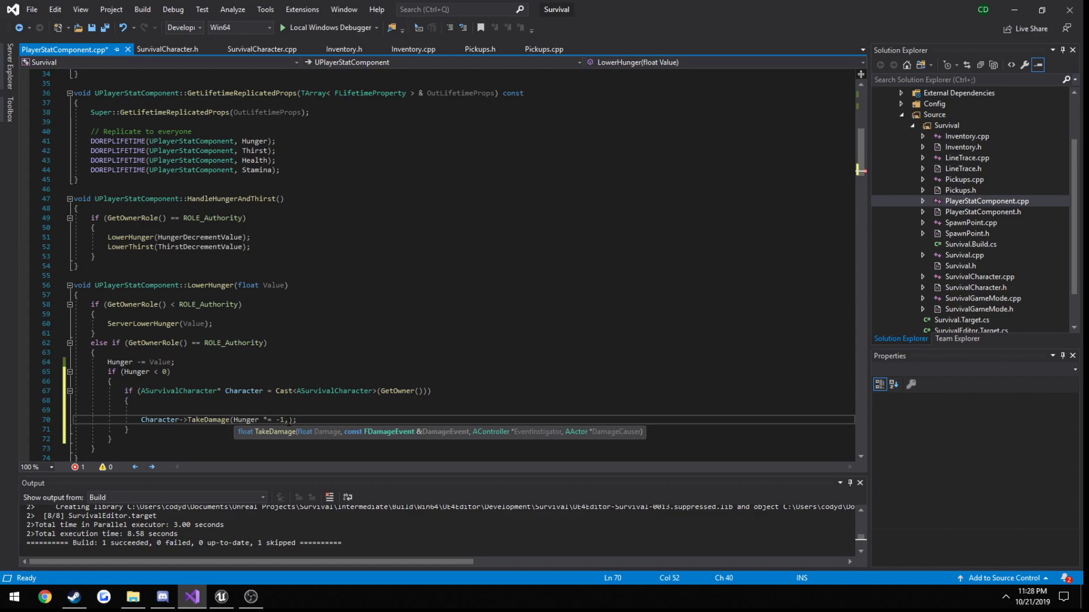
text(FDamageEvent()
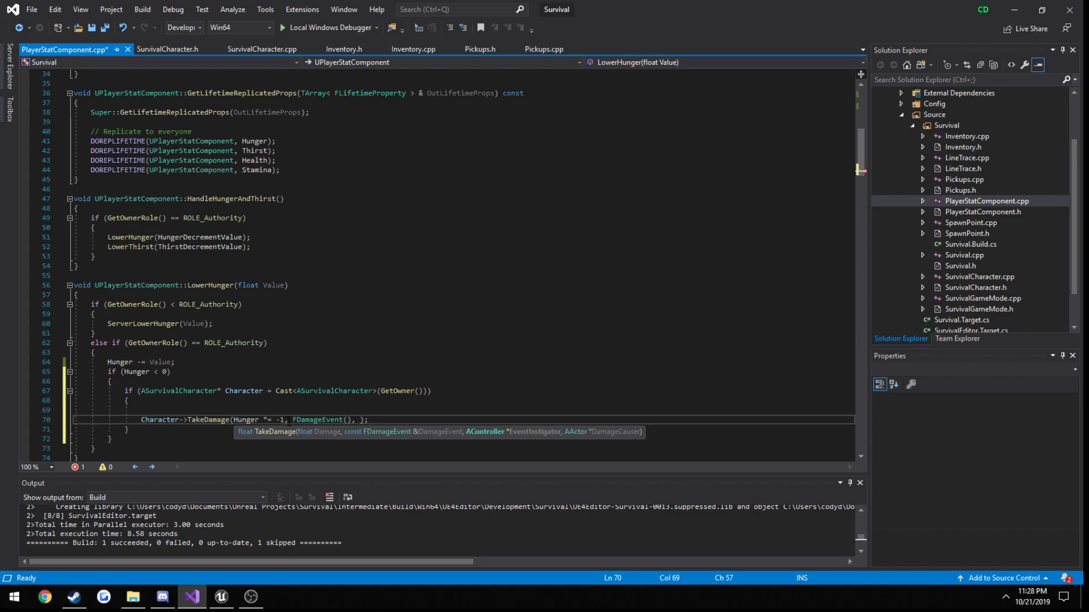
text(,)
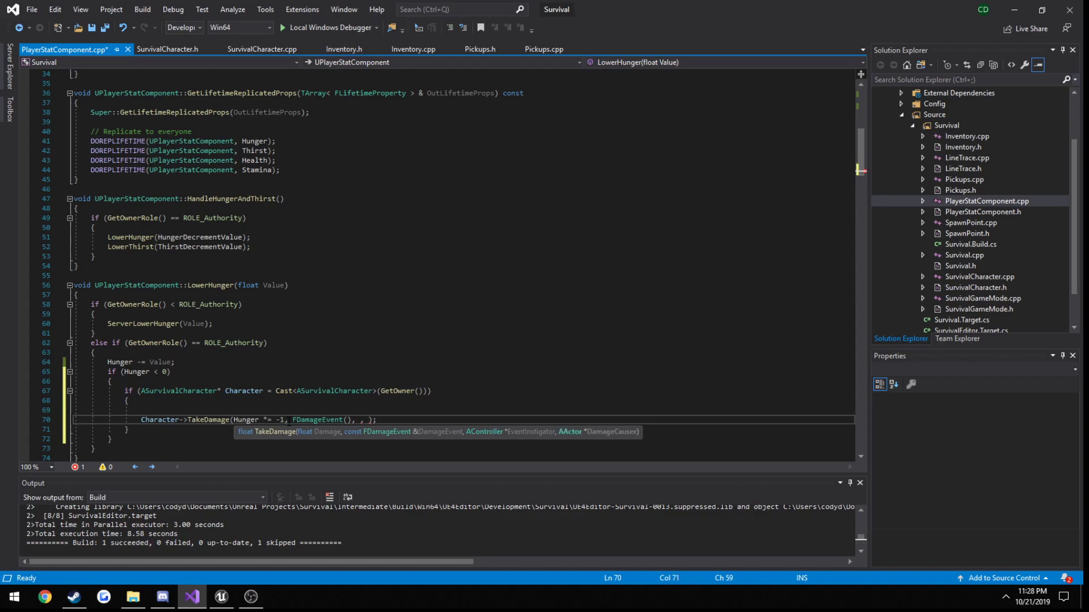
text(Character)
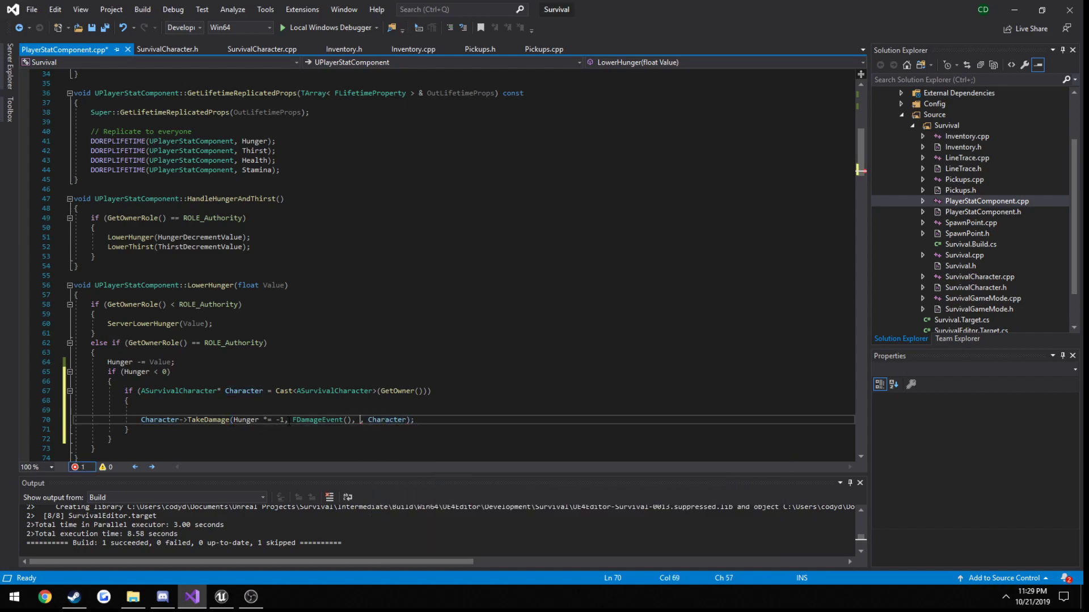
text(Character->C)
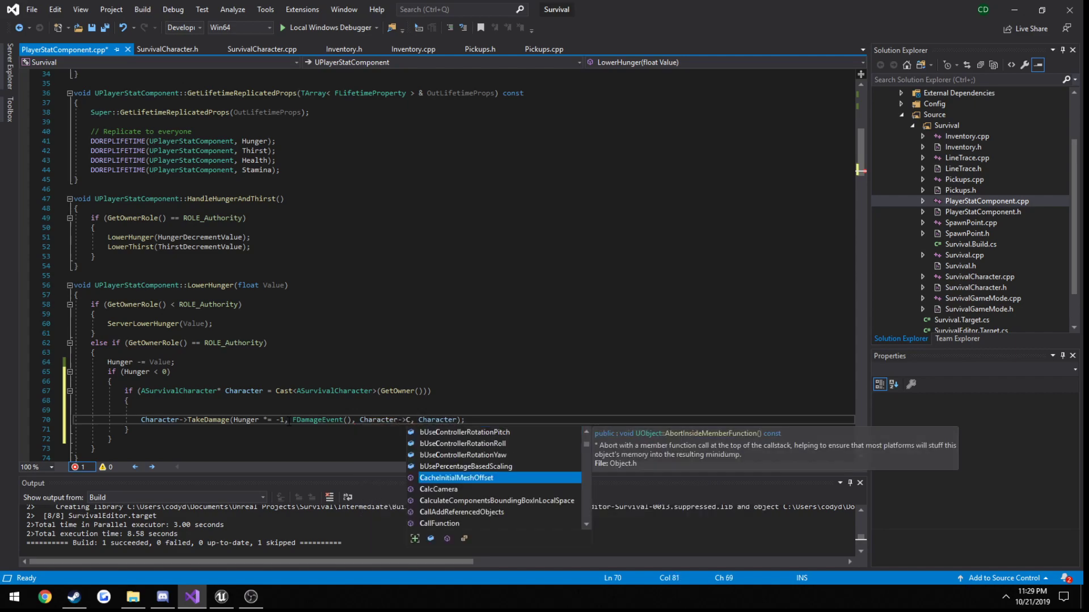
text(ontroller()
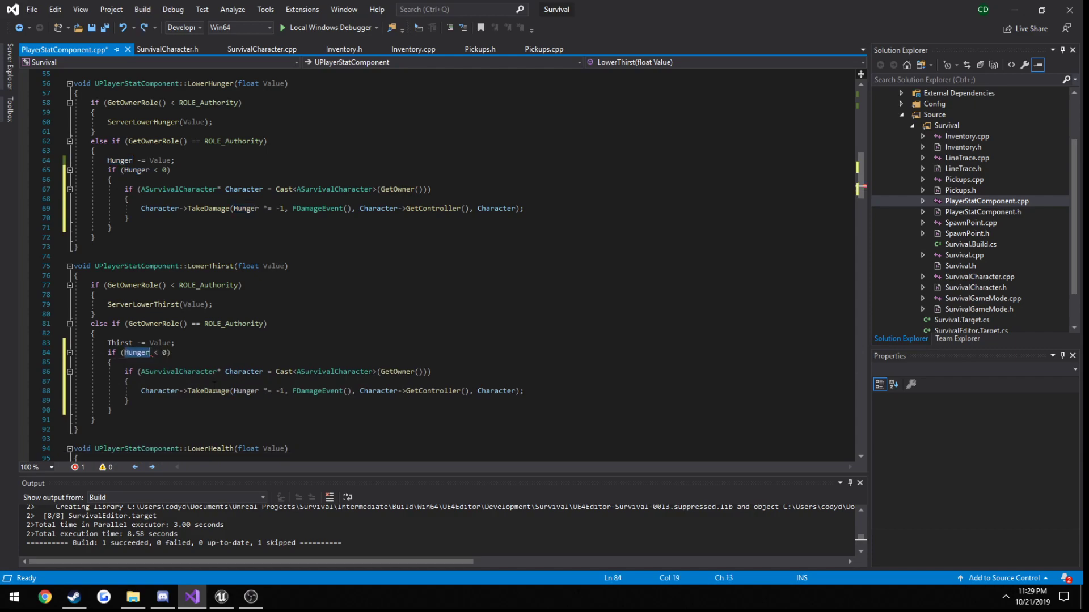
Step: Replace the leftover Hunger in LowerThirst with Thirst so the damage check uses Thirst
double_click(119, 343)
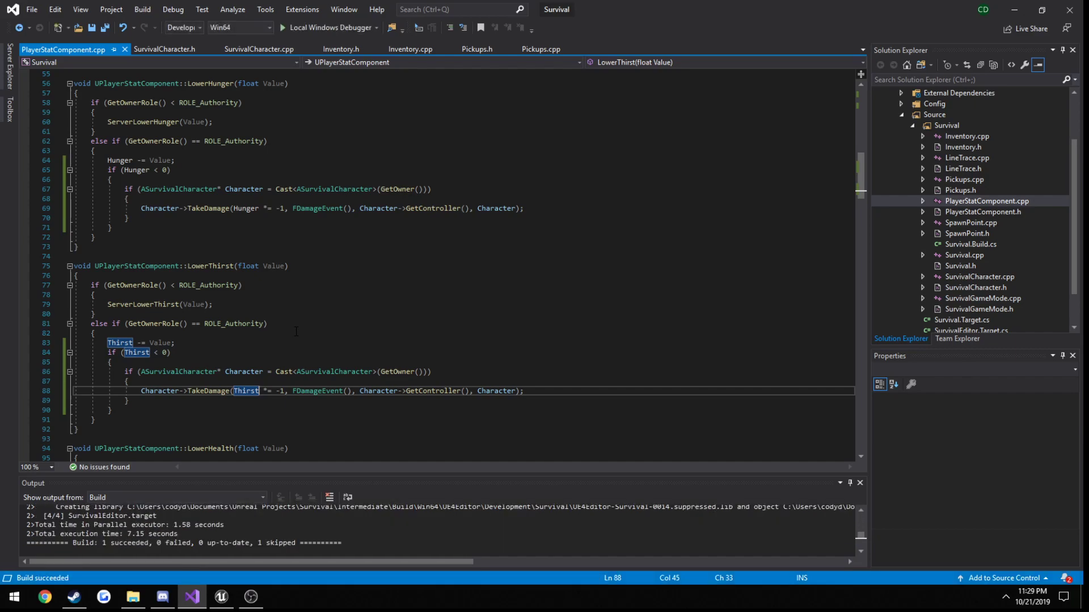
Step: Play-test the level in Unreal Editor, then recompile to hot-reload the new game code
click(221, 603)
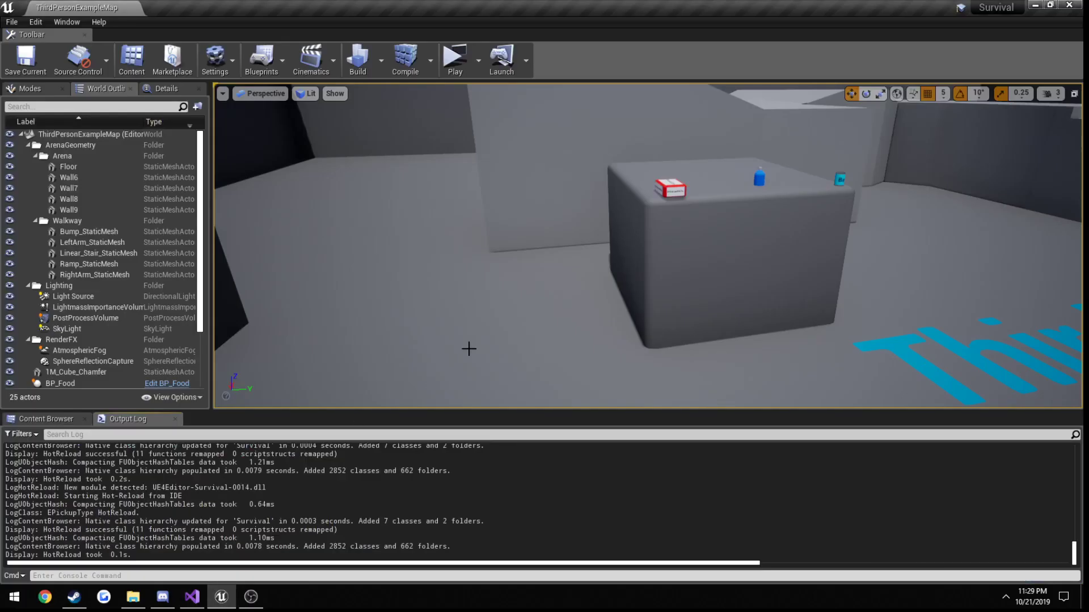
click(454, 61)
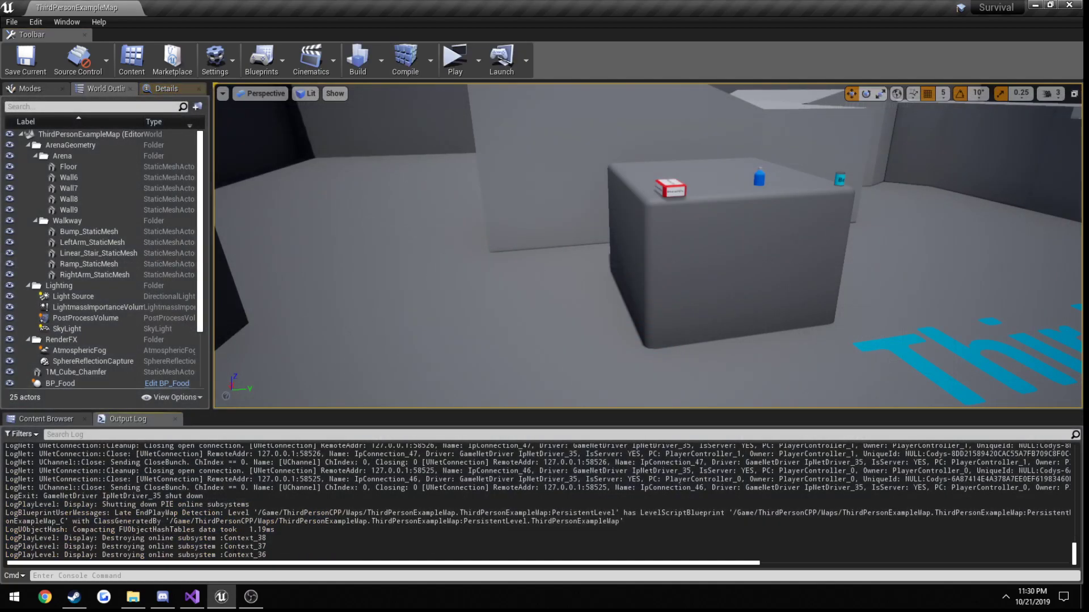
click(190, 601)
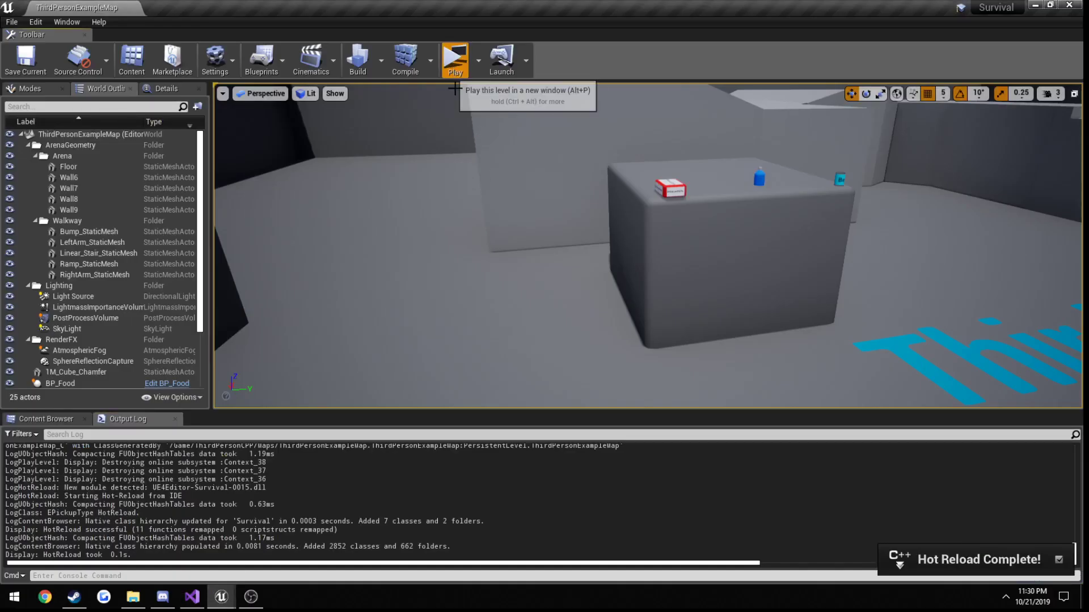
click(455, 61)
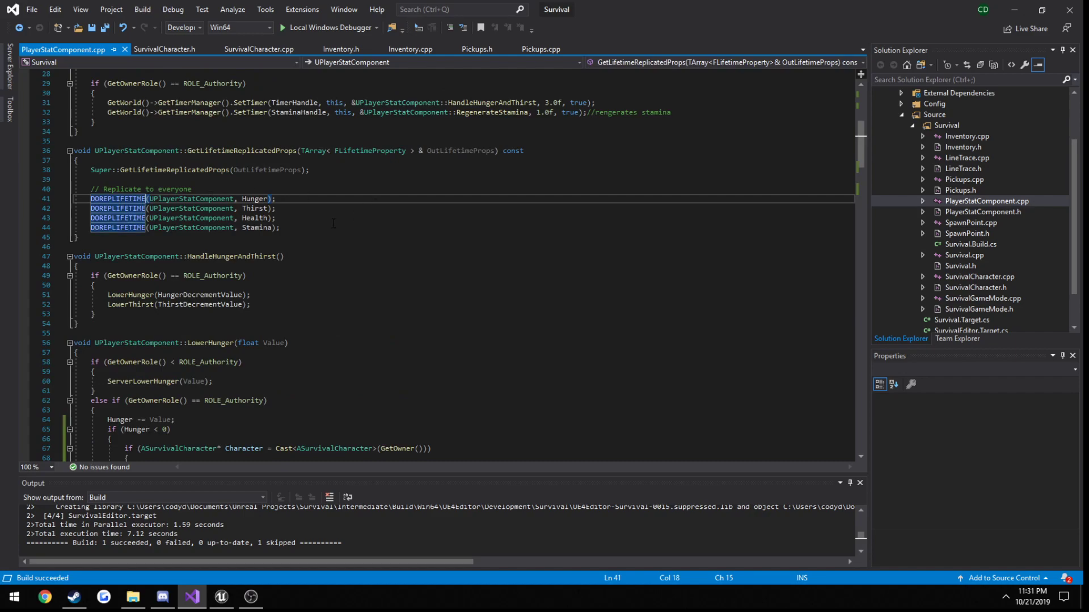
mouse_move(254, 198)
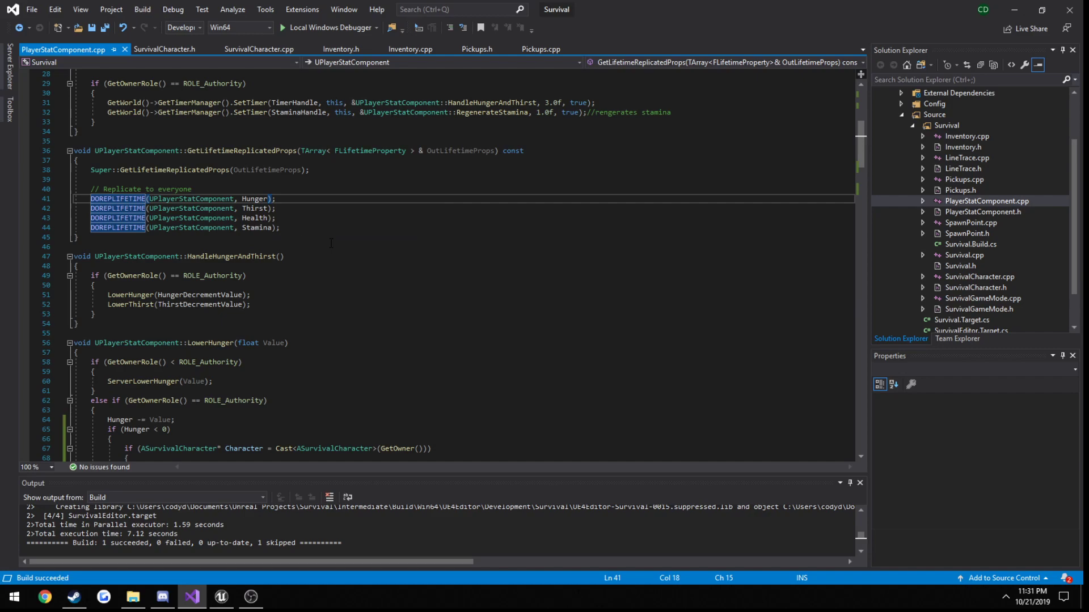
Step: Change the stat replication lines to DOREPLIFETIME_CONDITION with COND_OwnerOnly
text(_CONDITION)
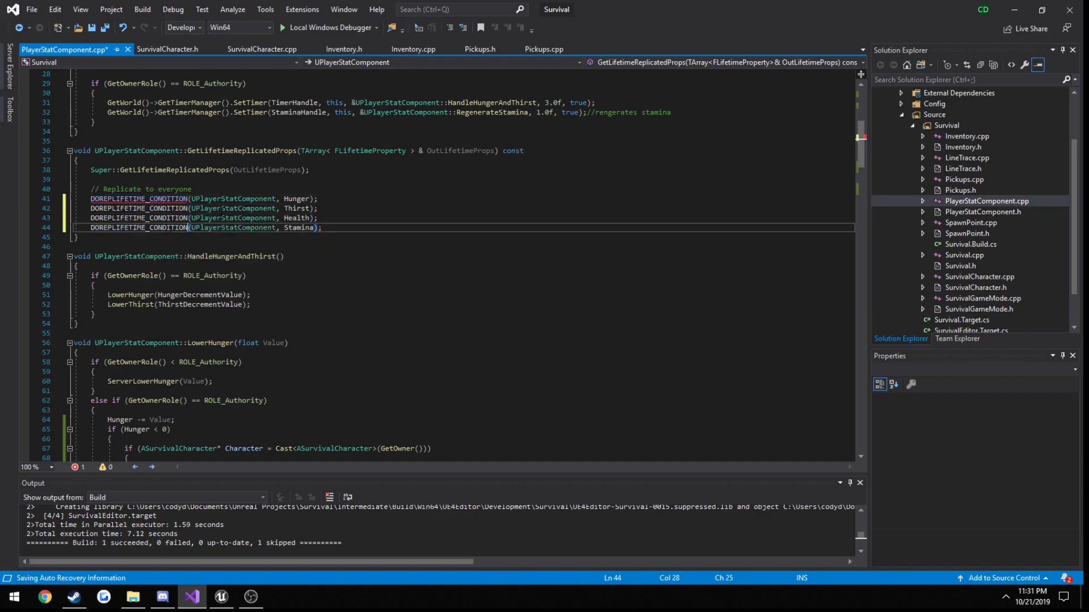
text(,)
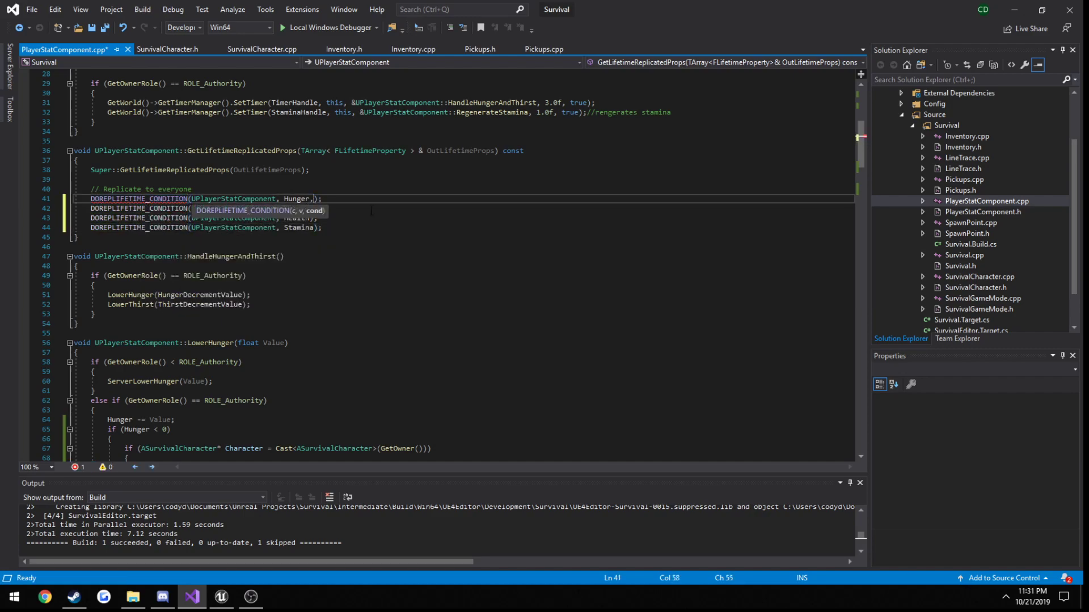
text(COND_OwnerOnly)
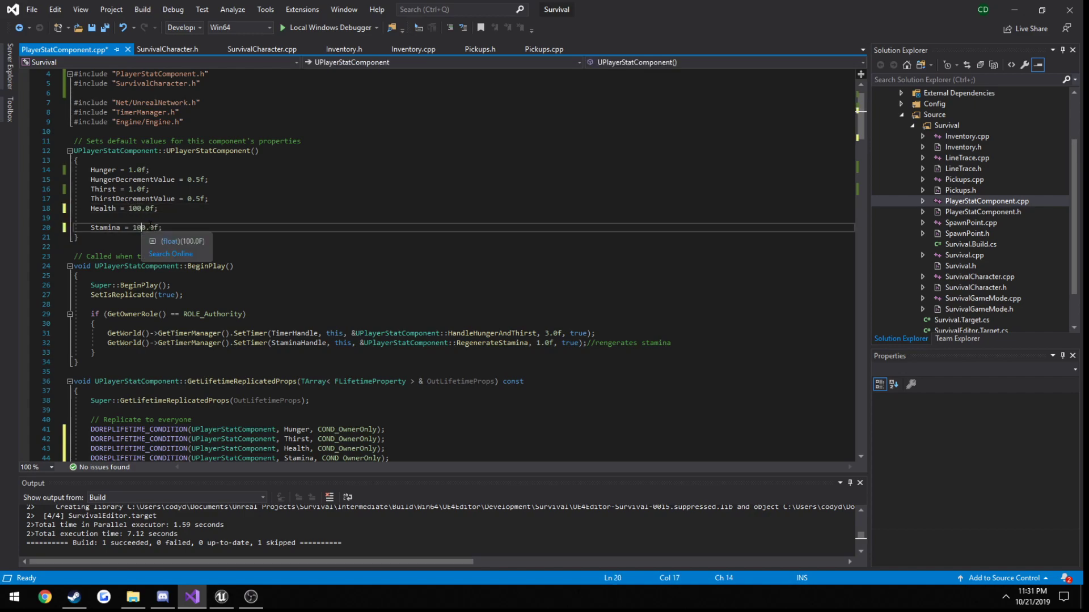
Step: Set the constructor's default Hunger, Thirst and Stamina values to 100.0f
click(122, 169)
text(00)
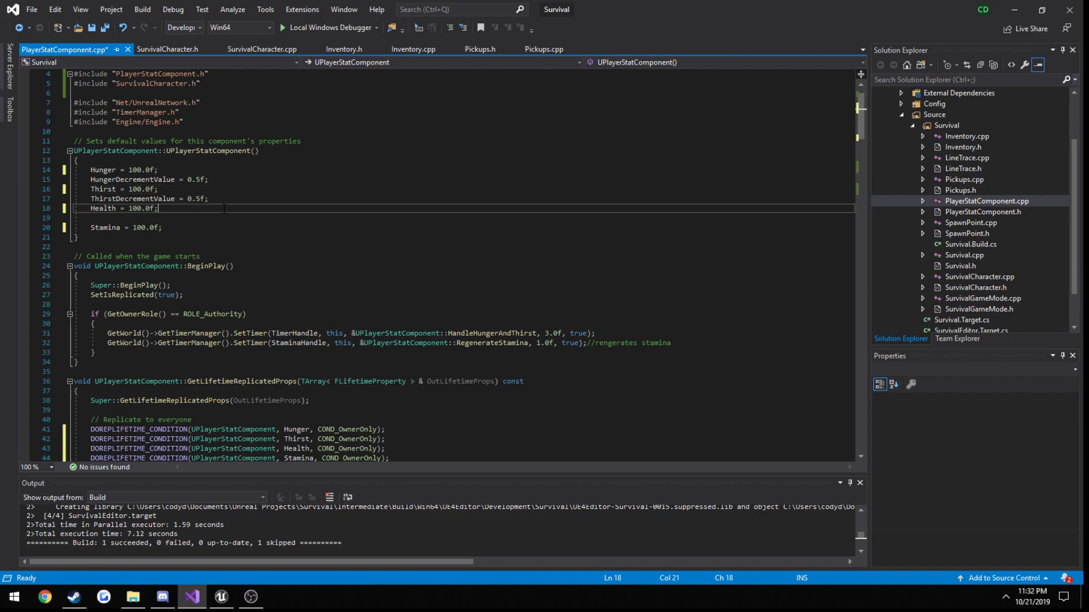
scroll(down, 3)
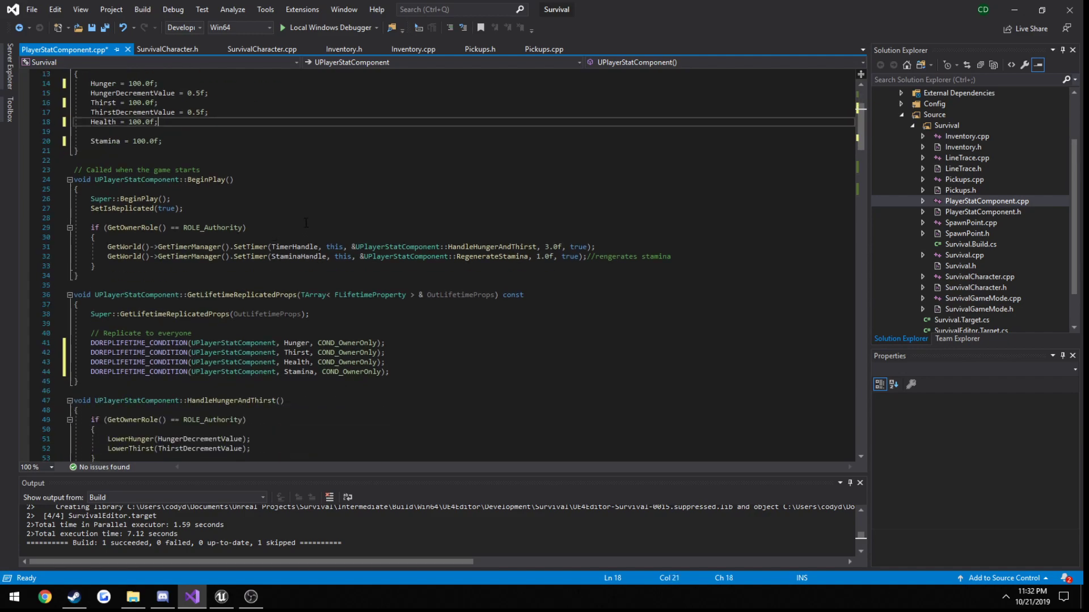